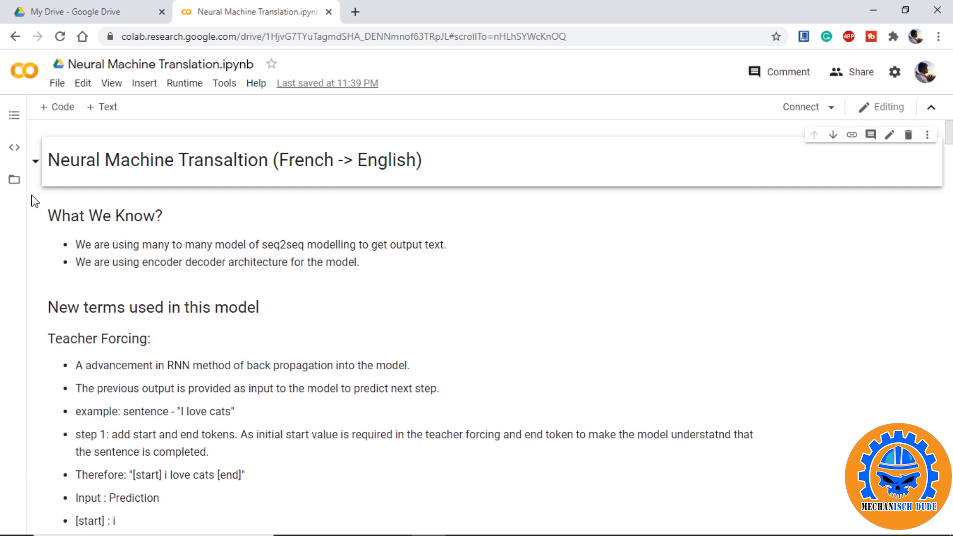
Scroll down to the Teacher Forcing notes and their worked example sentence
scroll(down, 3)
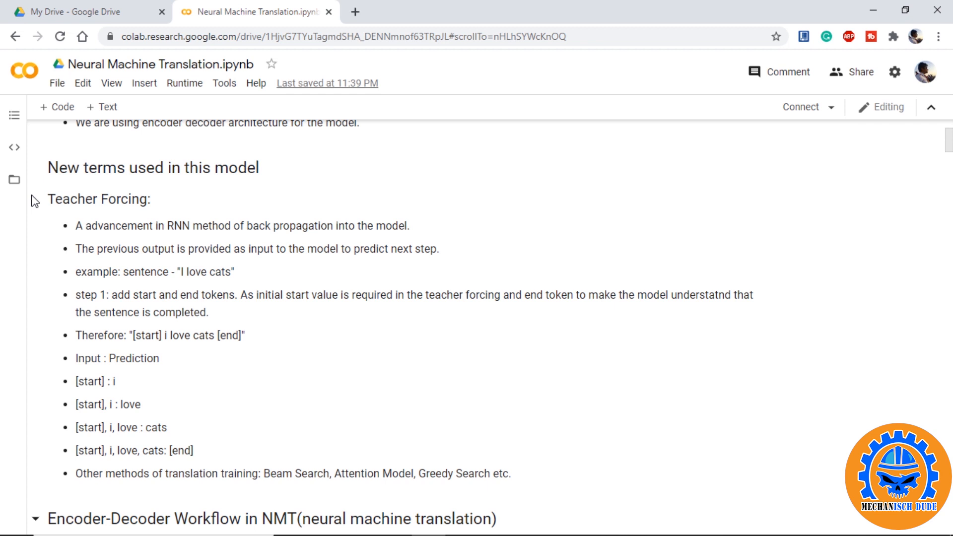
Scroll past the Encoder-Decoder Workflow heading to the LSTM outputs note and workflow steps
scroll(down, 3)
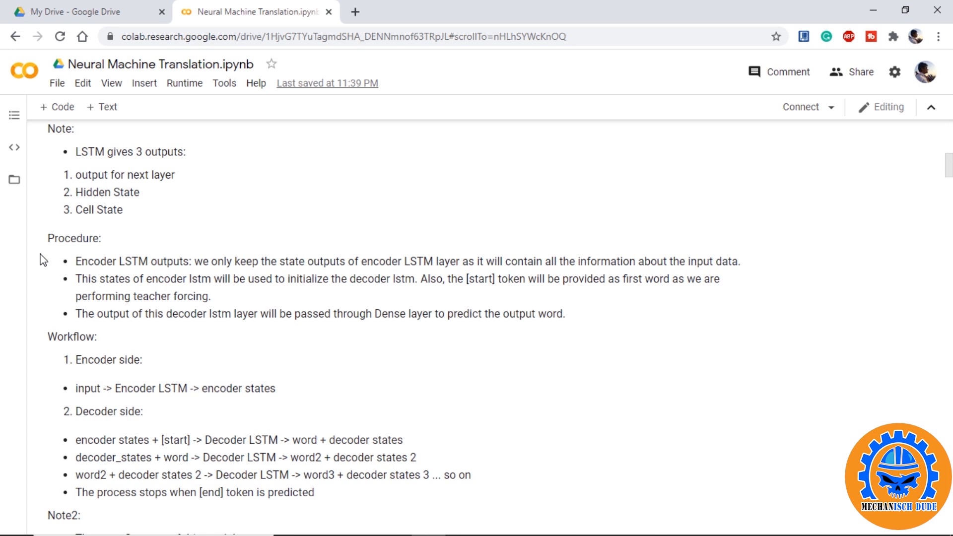
Scroll to the drive.mount cell, click into it, then reach the read_table sample output
scroll(down, 3)
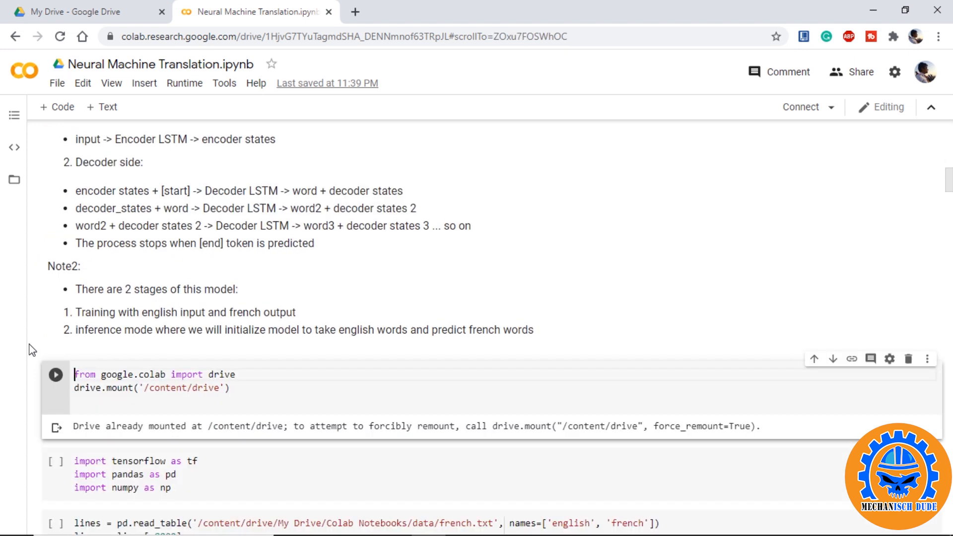
click(74, 374)
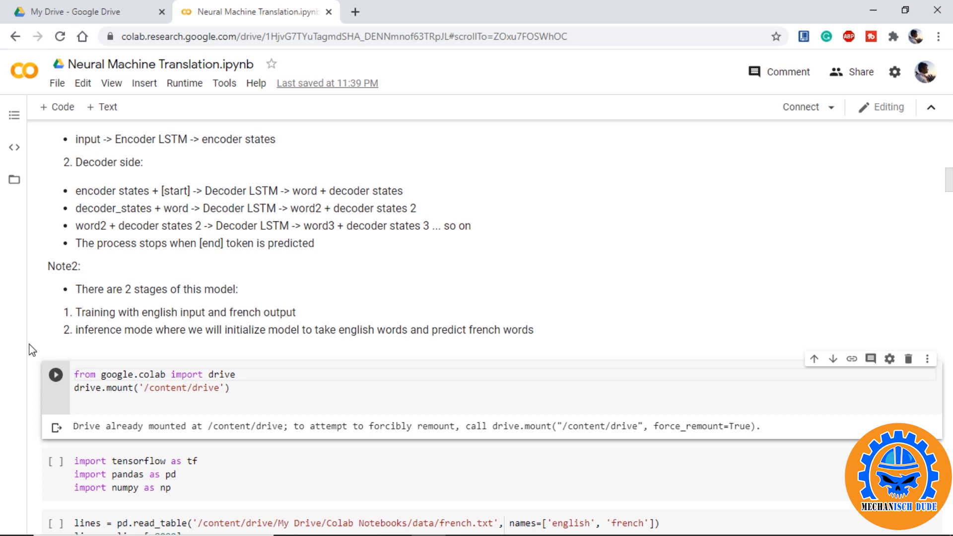
click(75, 374)
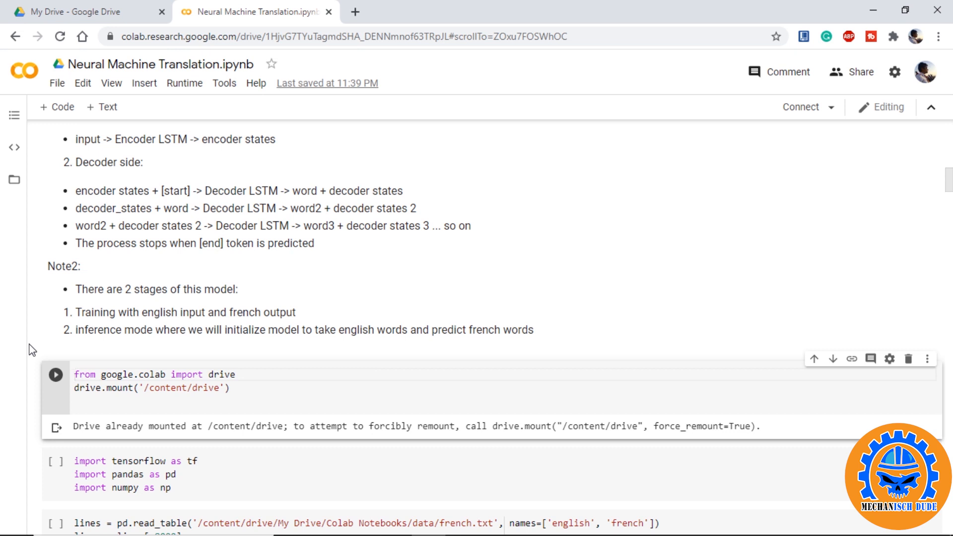
click(74, 374)
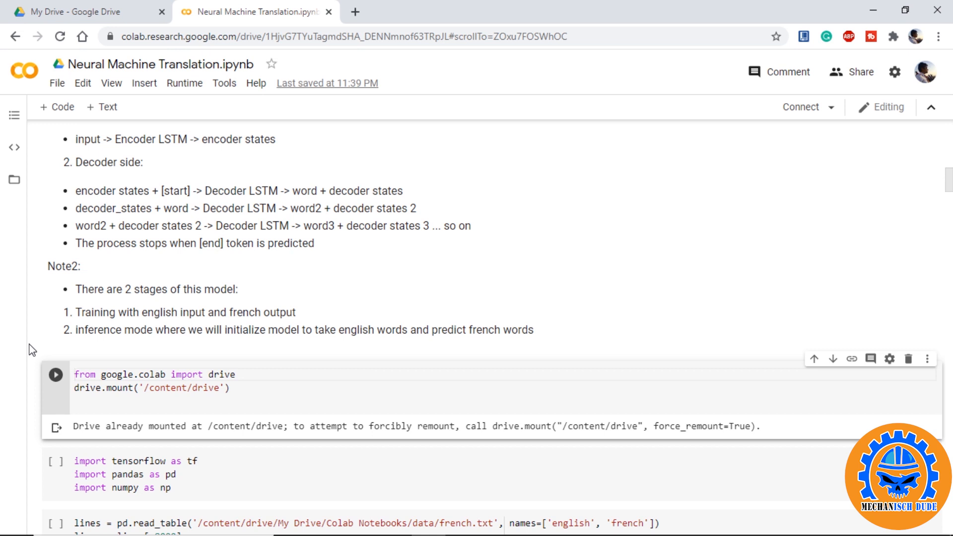
click(76, 375)
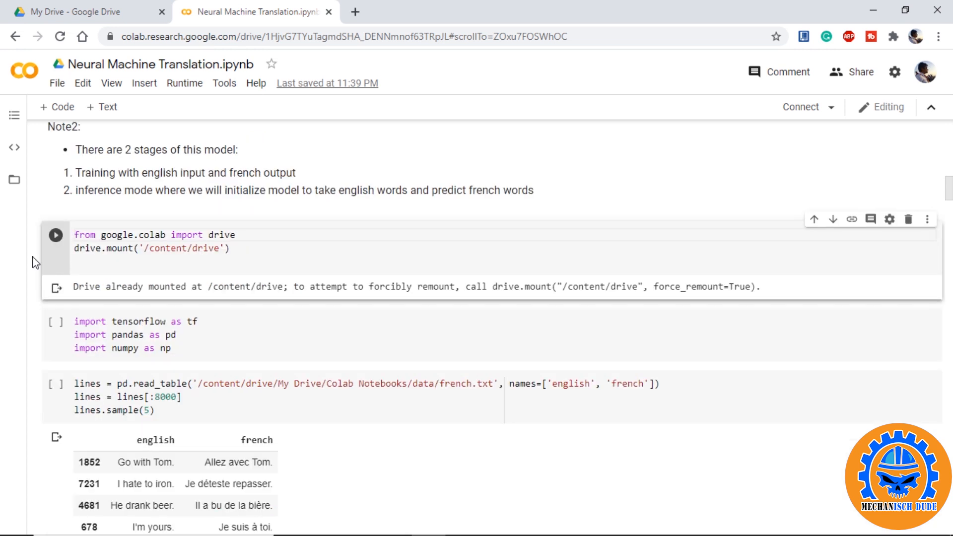
click(112, 260)
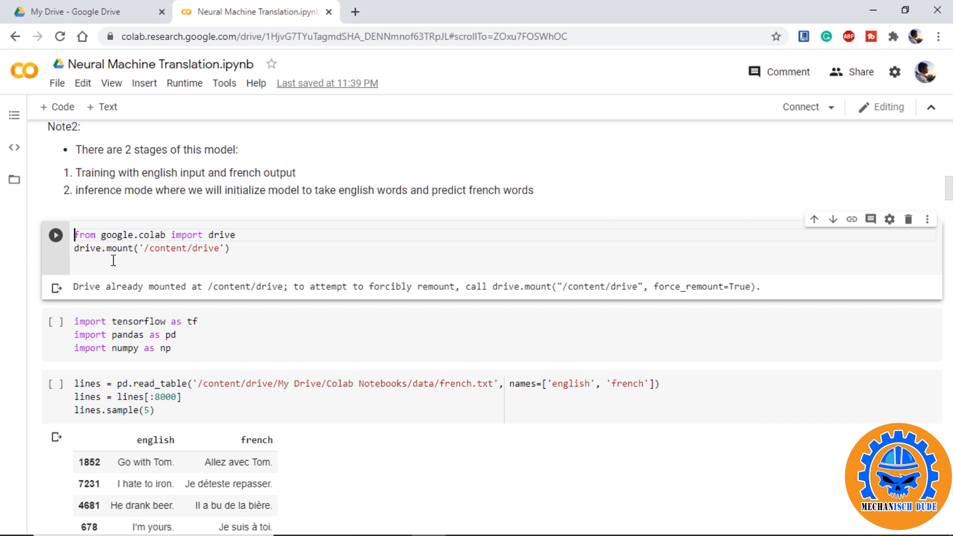
mouse_move(35, 266)
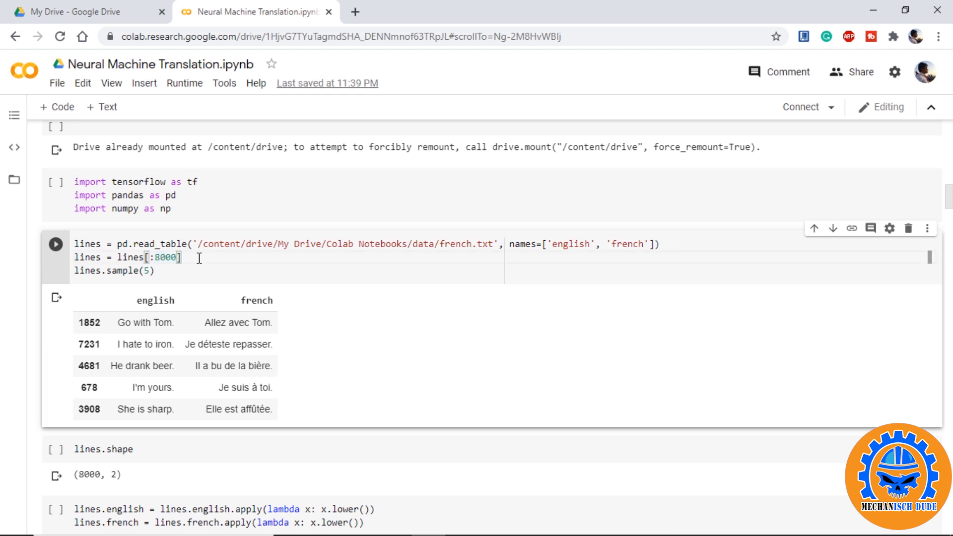
Scroll through punctuation and digit removal cells to the START_/_END token head() output
scroll(down, 3)
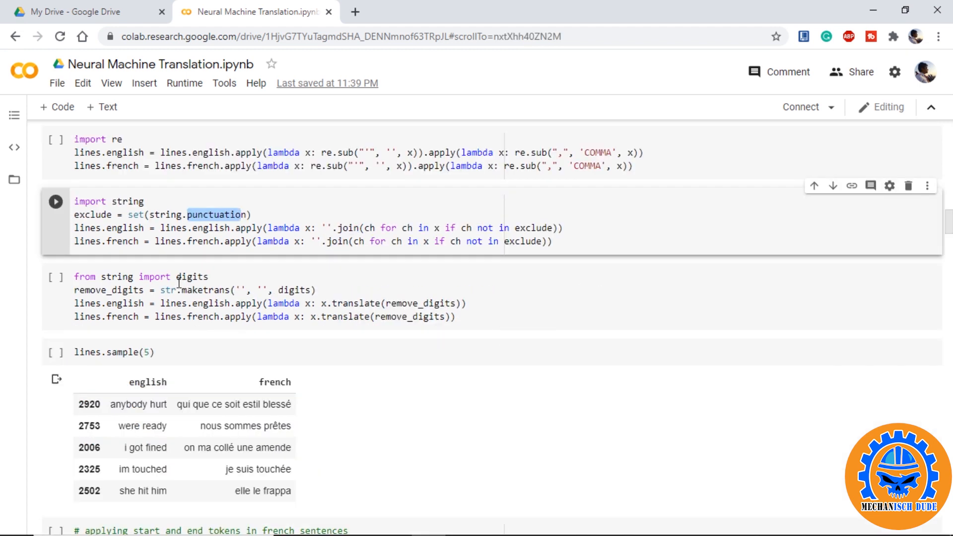
scroll(down, 3)
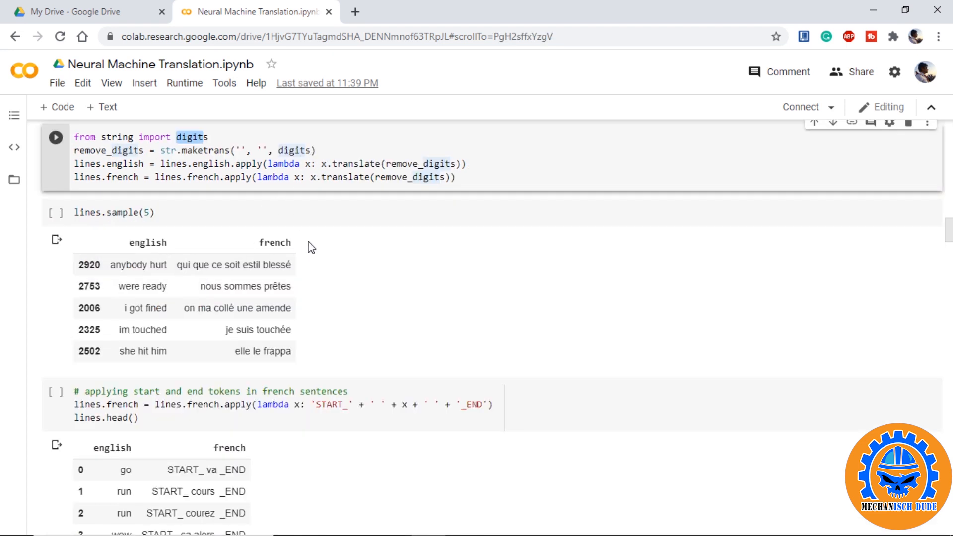
scroll(down, 3)
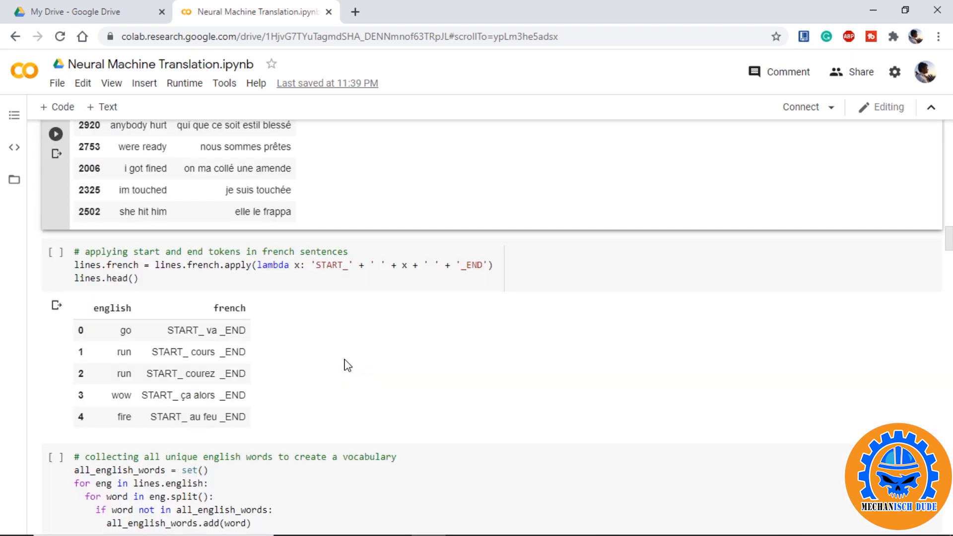
mouse_move(327, 285)
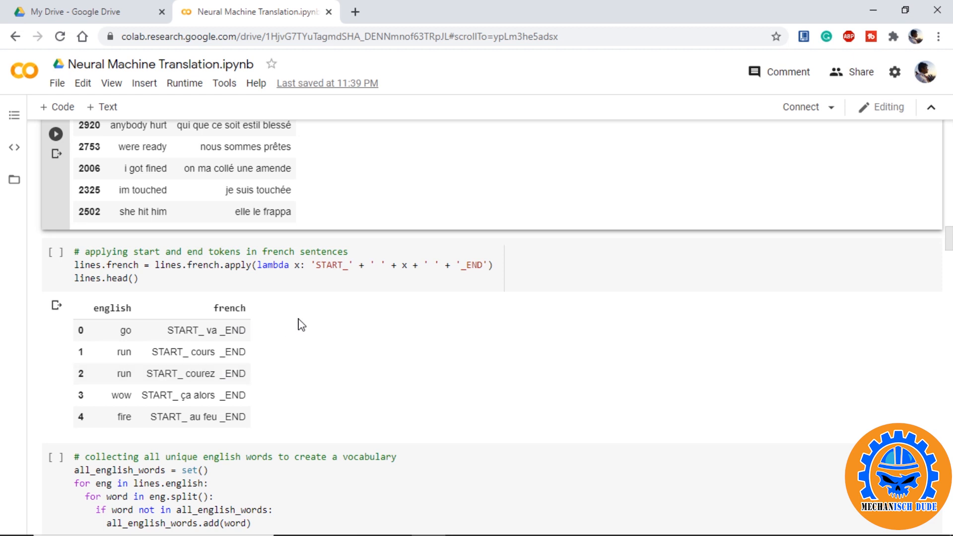
Scroll through vocabulary sizes, max lengths and token counts to the word-index dictionaries
scroll(down, 3)
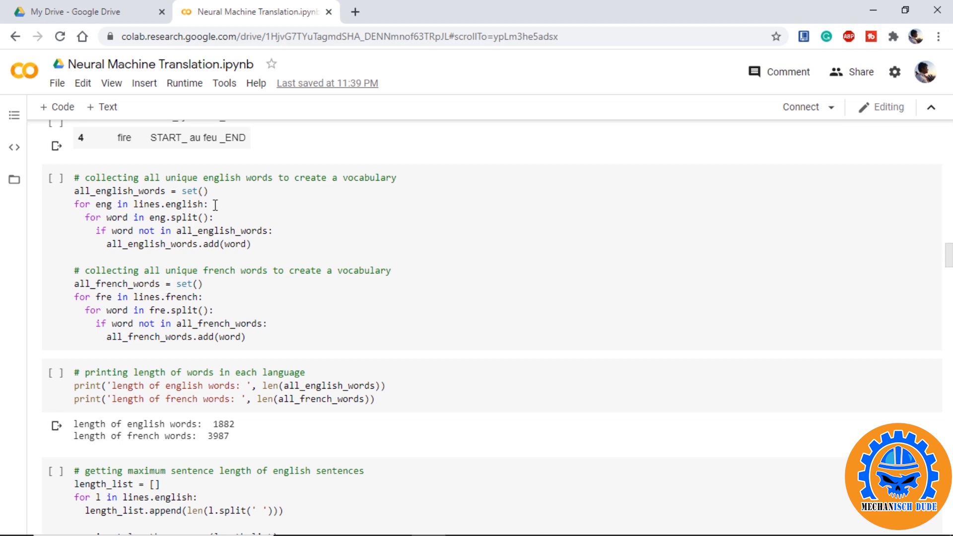
scroll(down, 3)
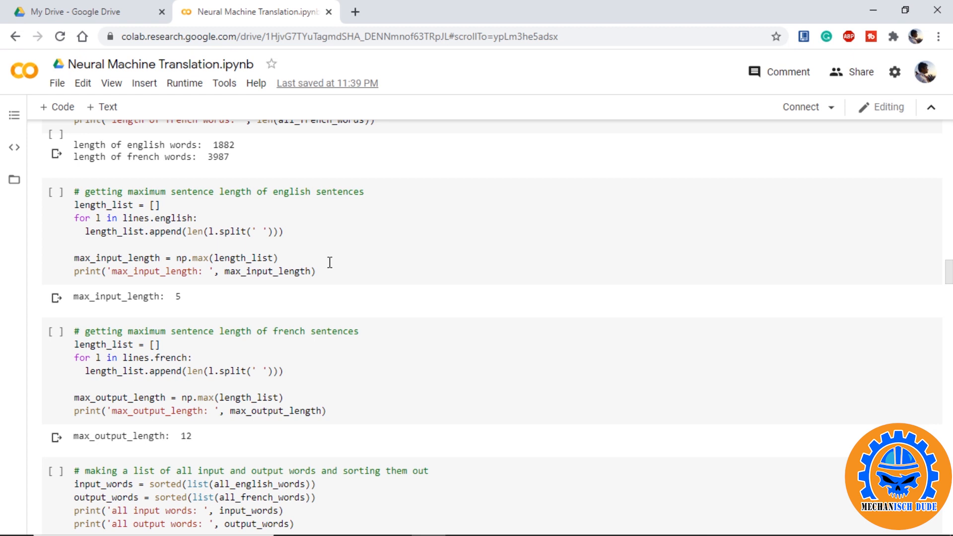
scroll(down, 3)
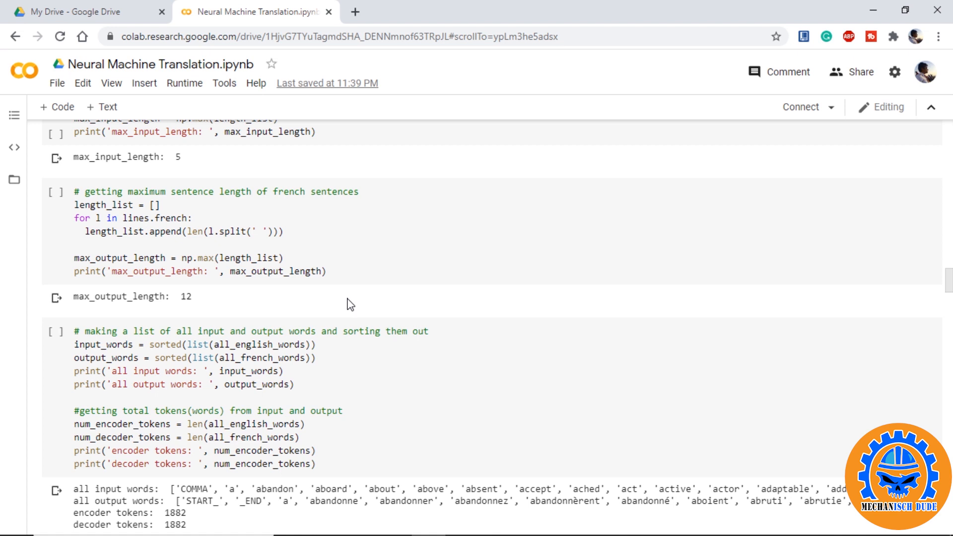
scroll(down, 3)
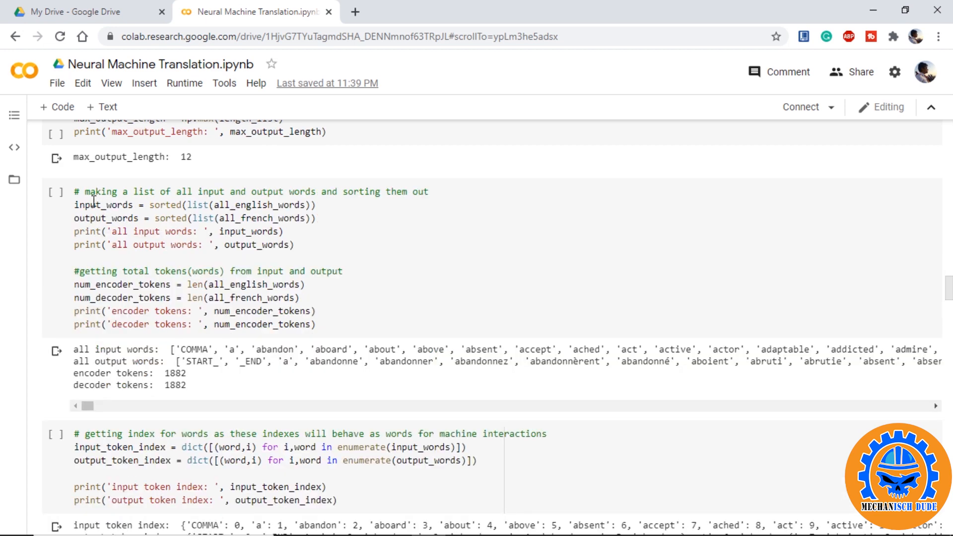
mouse_move(71, 209)
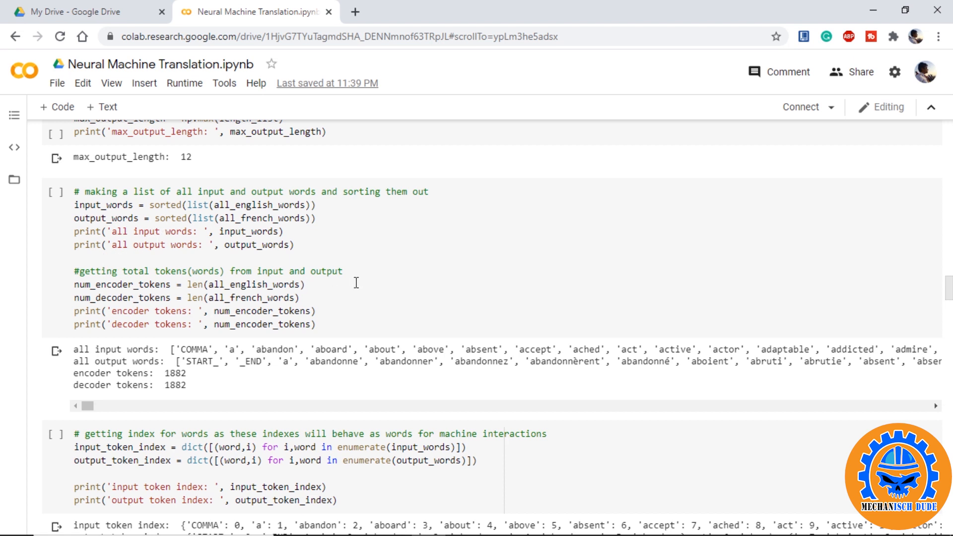
scroll(down, 3)
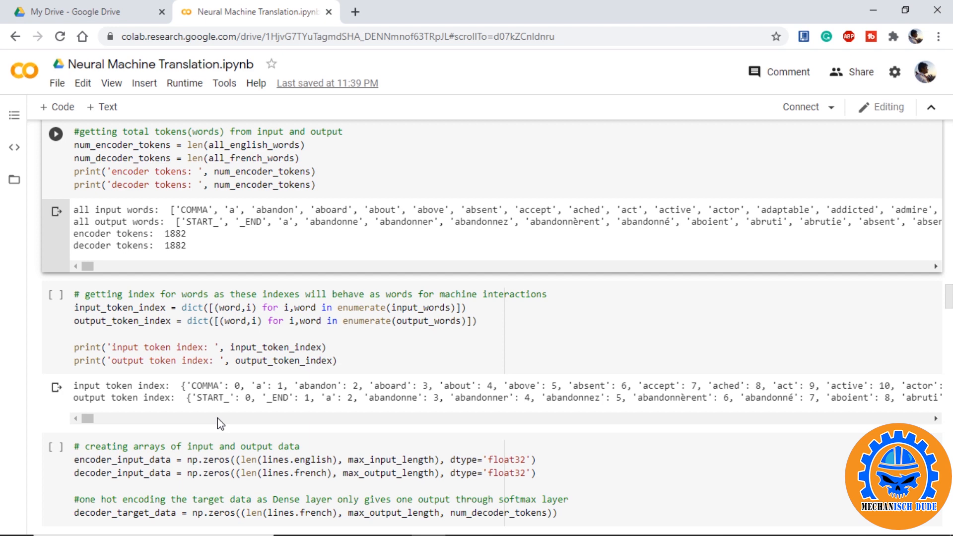
scroll(down, 3)
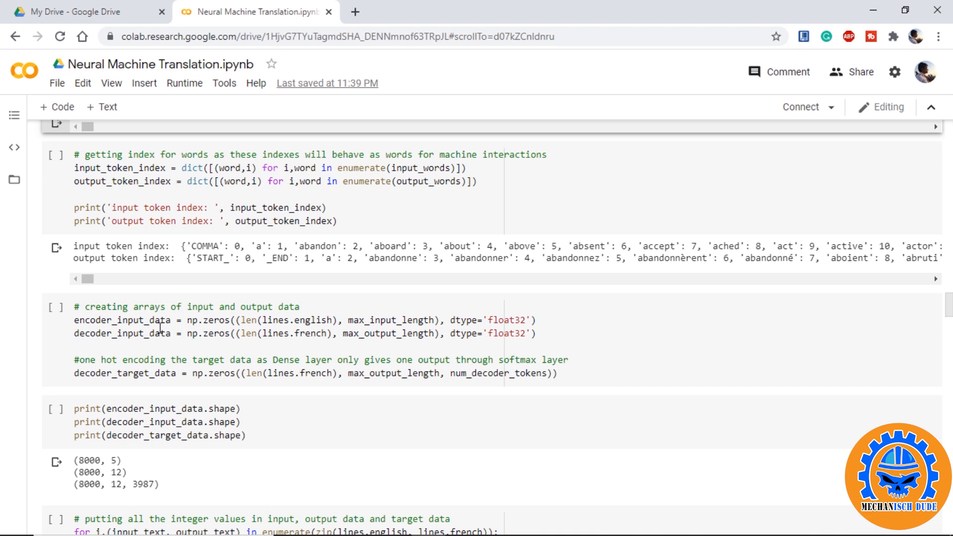
mouse_move(180, 334)
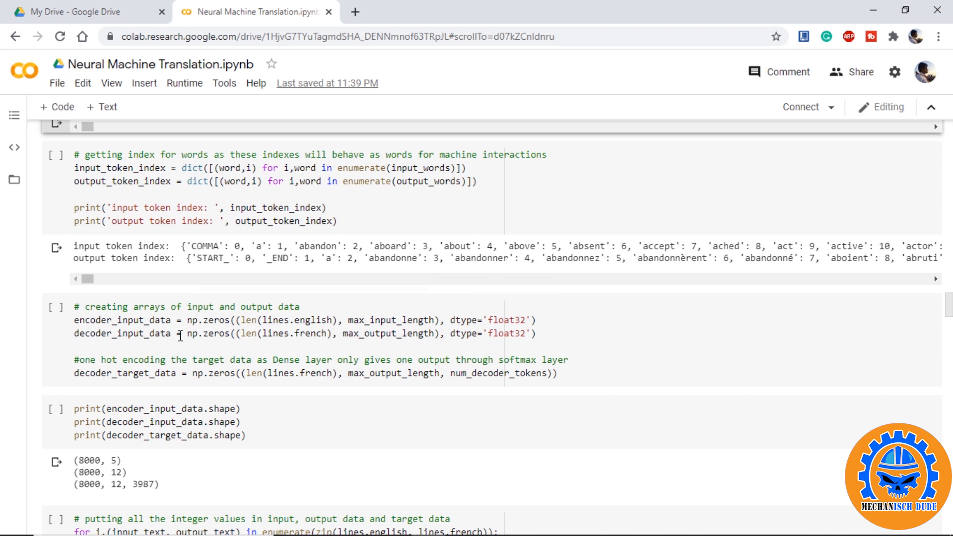
click(74, 373)
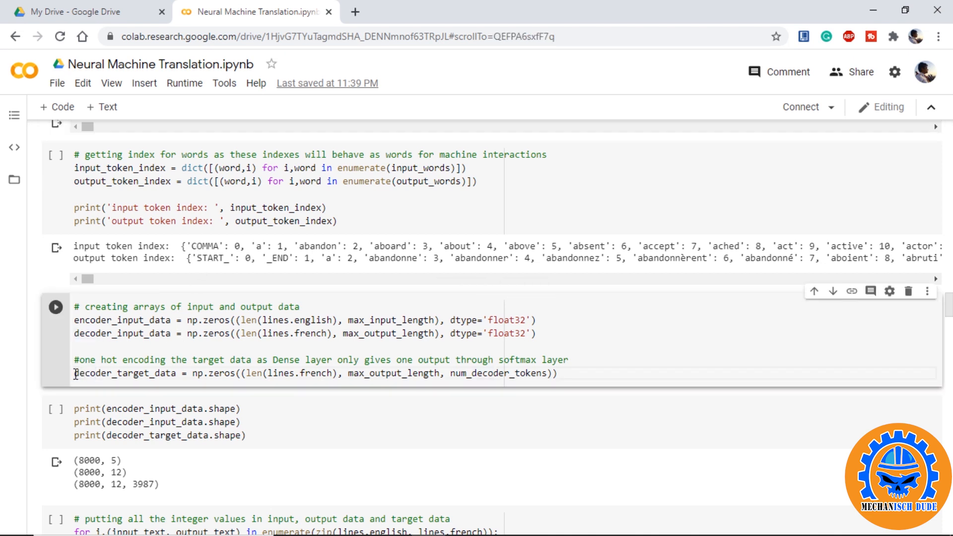
double_click(125, 373)
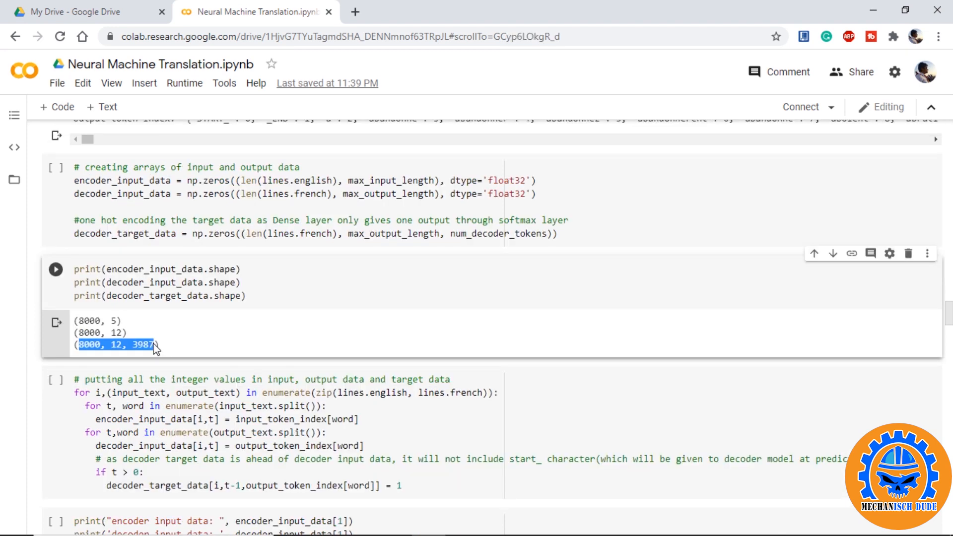
click(121, 345)
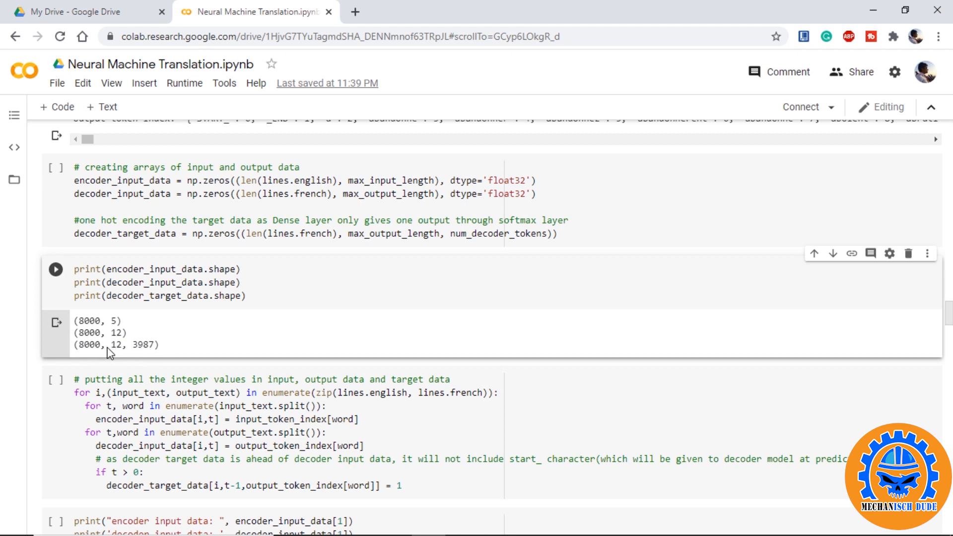
mouse_move(138, 355)
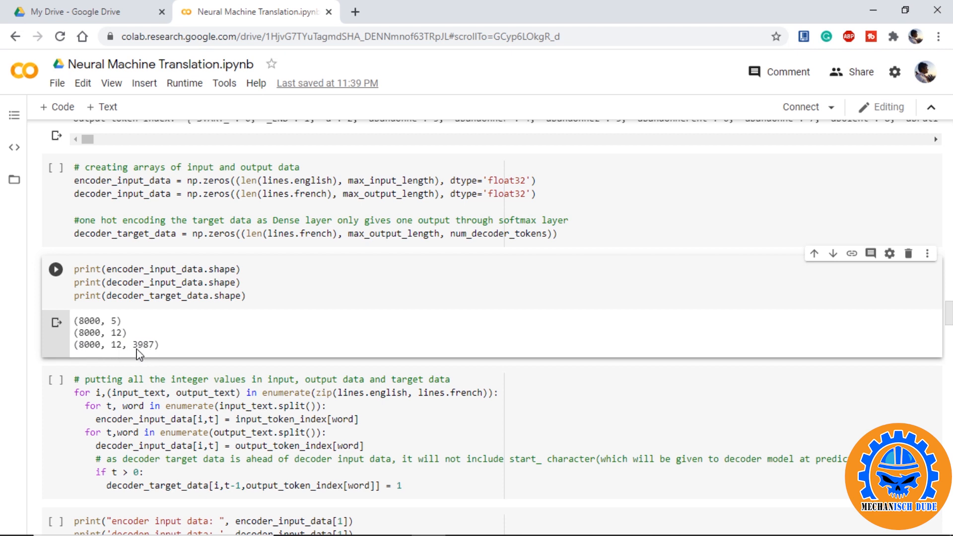
double_click(144, 345)
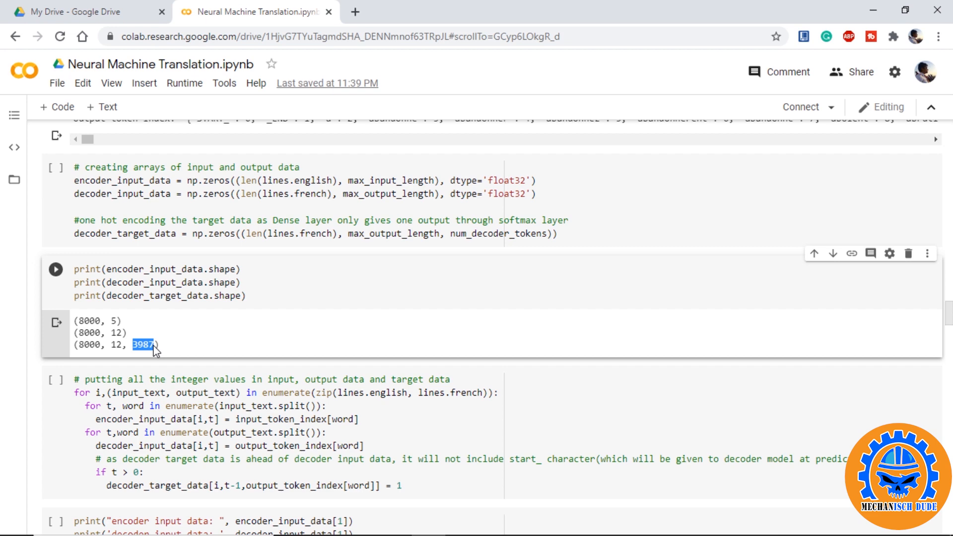
scroll(down, 3)
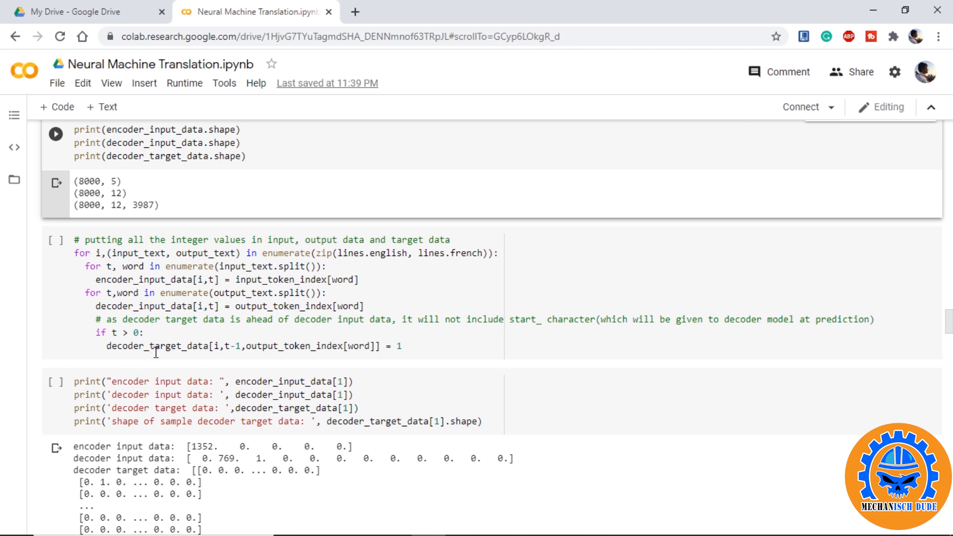
triple_click(243, 346)
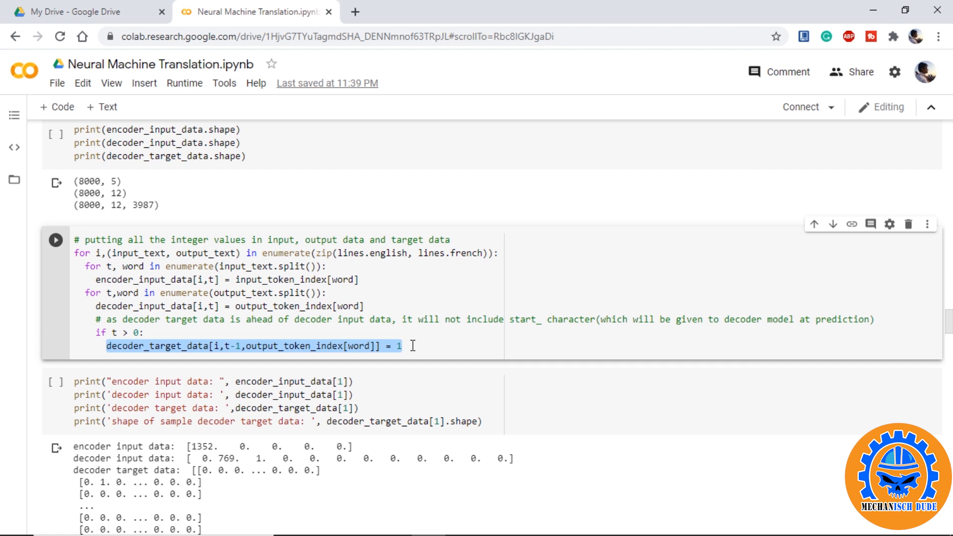
scroll(down, 3)
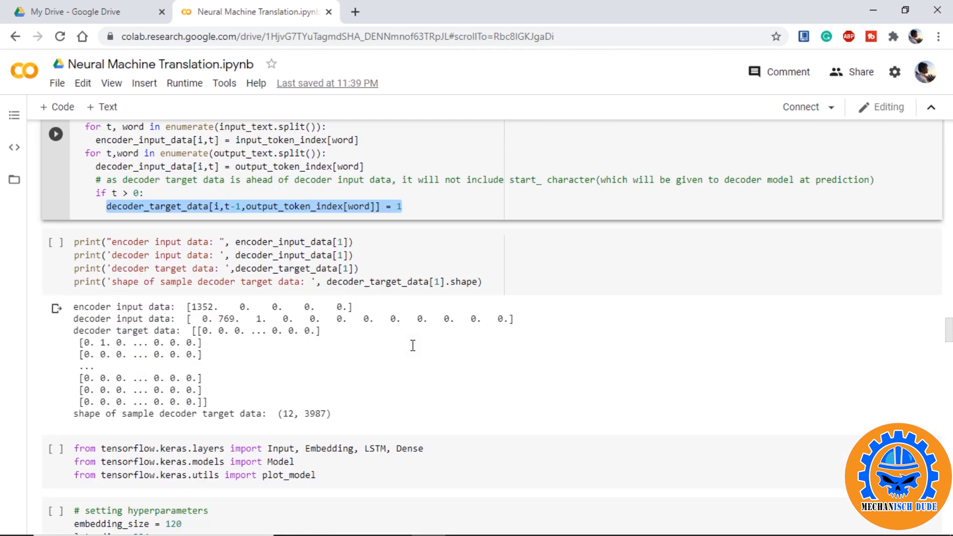
mouse_move(205, 321)
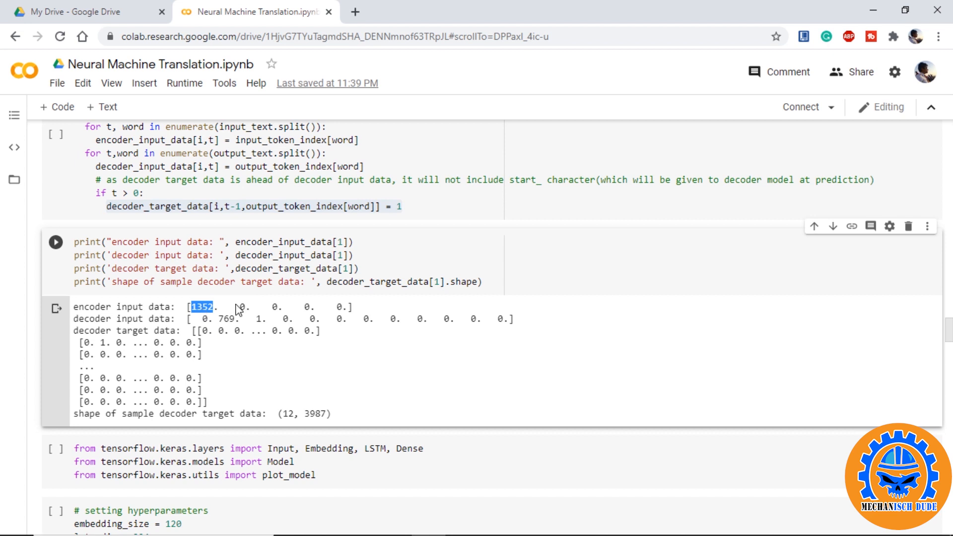
mouse_move(108, 331)
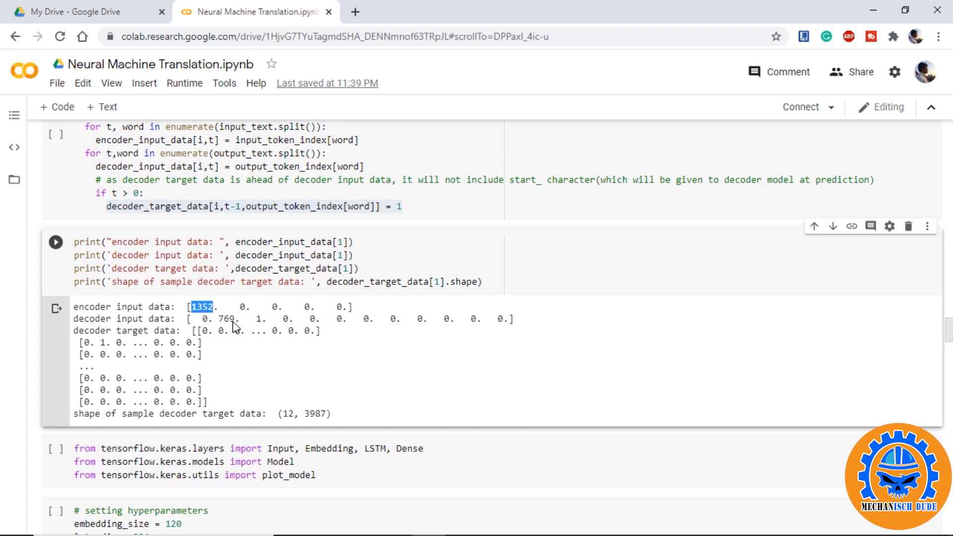
mouse_move(501, 325)
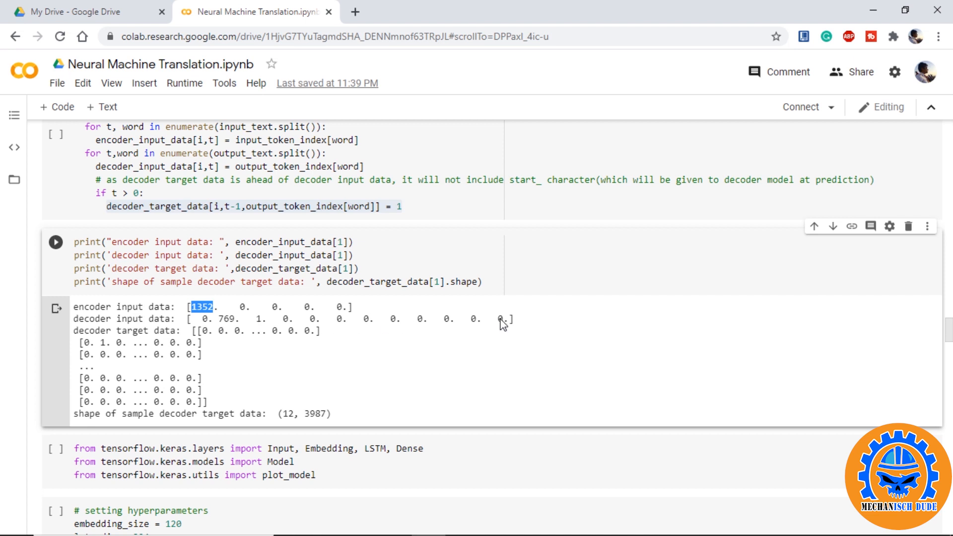
mouse_move(285, 345)
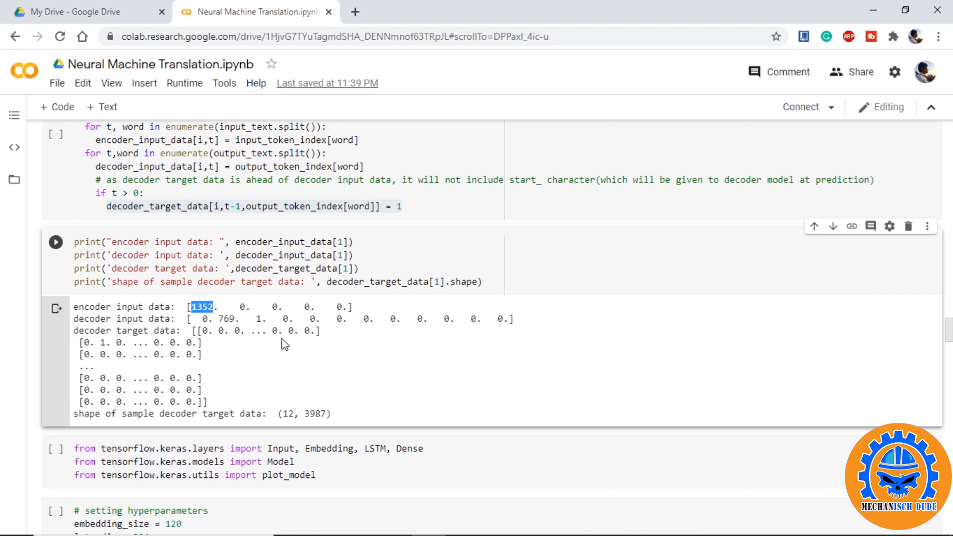
scroll(down, 3)
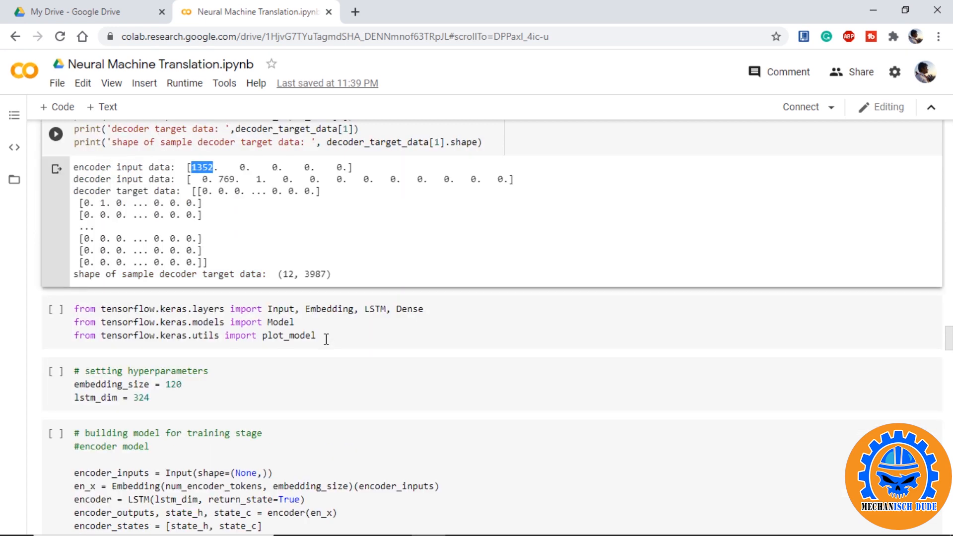
scroll(down, 3)
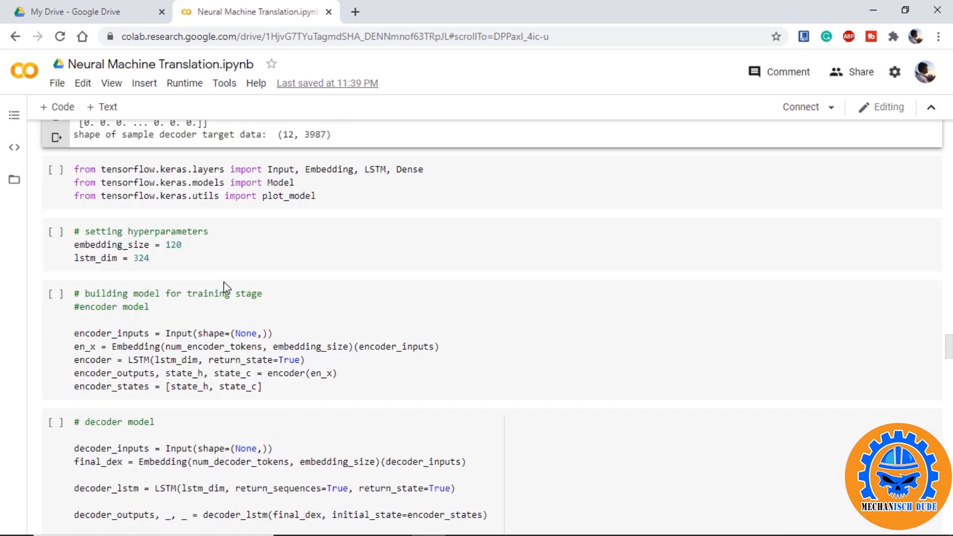
click(166, 257)
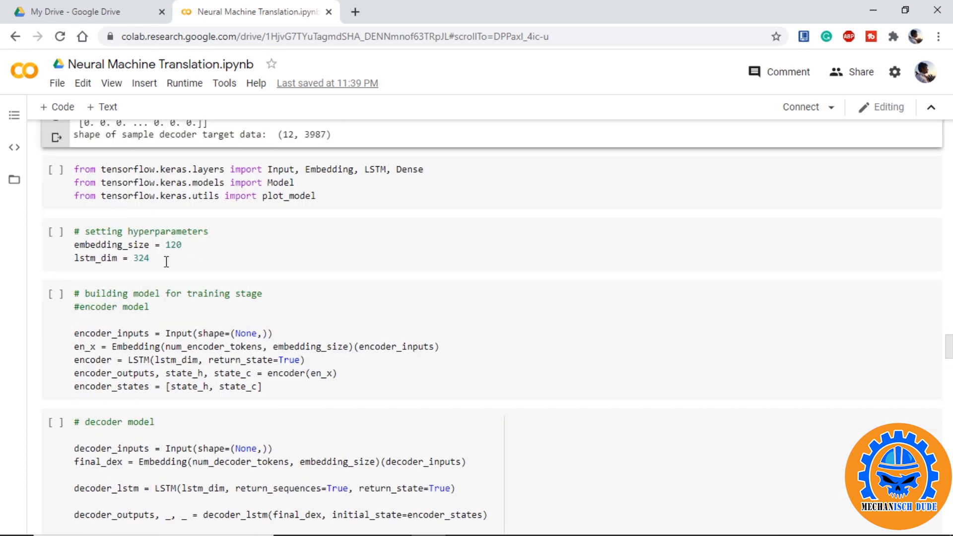
scroll(down, 3)
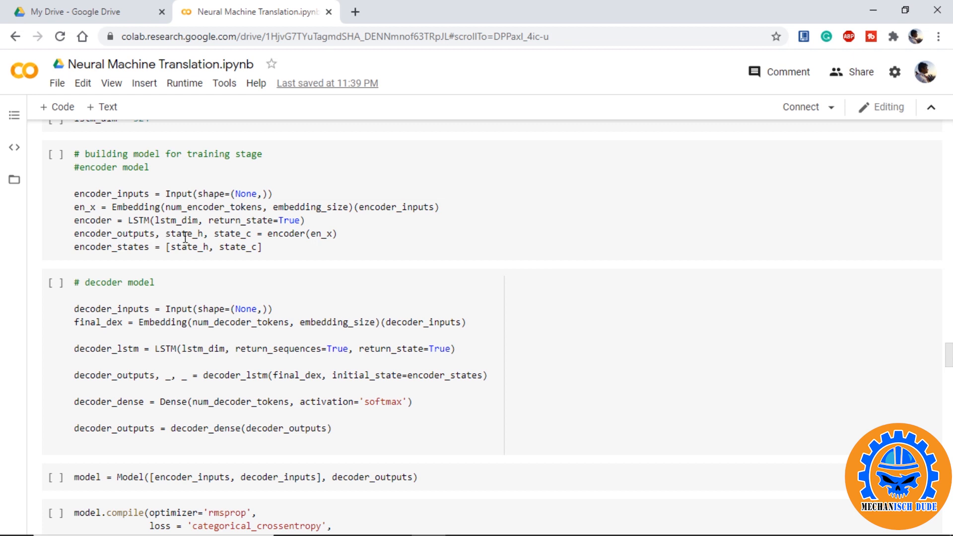
mouse_move(237, 232)
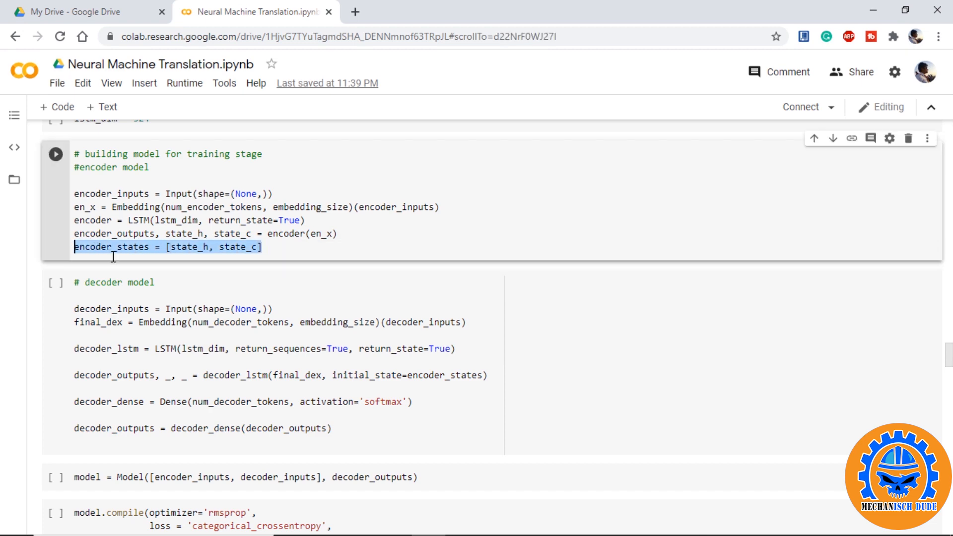
scroll(down, 3)
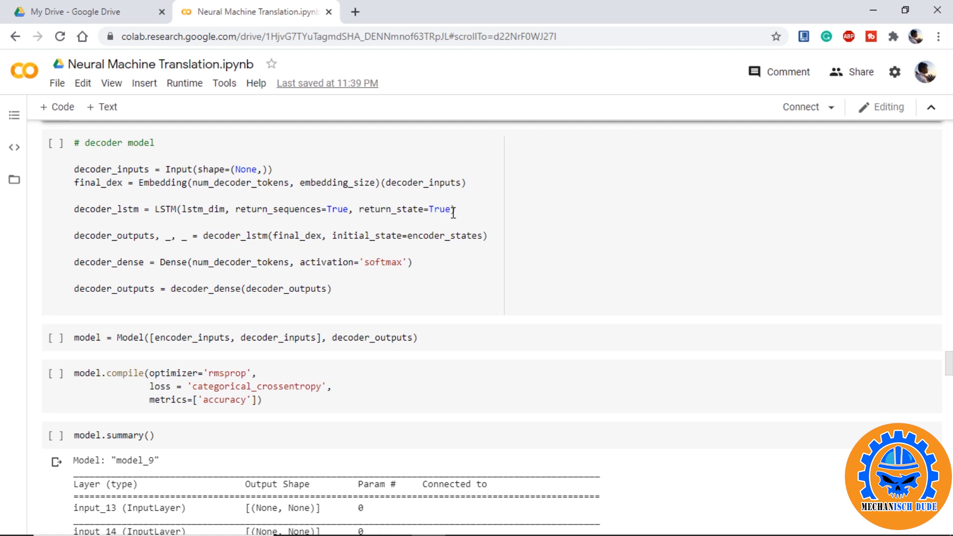
double_click(114, 236)
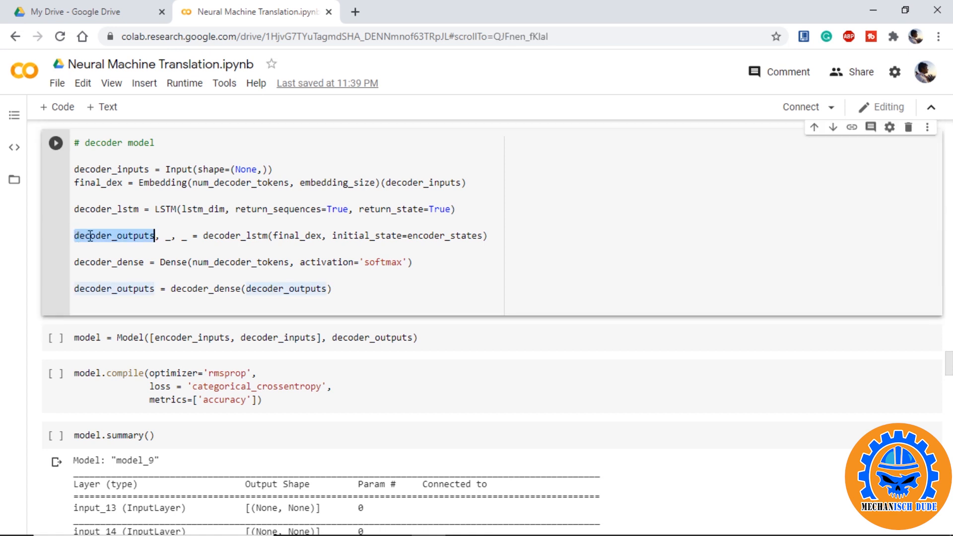
mouse_move(185, 236)
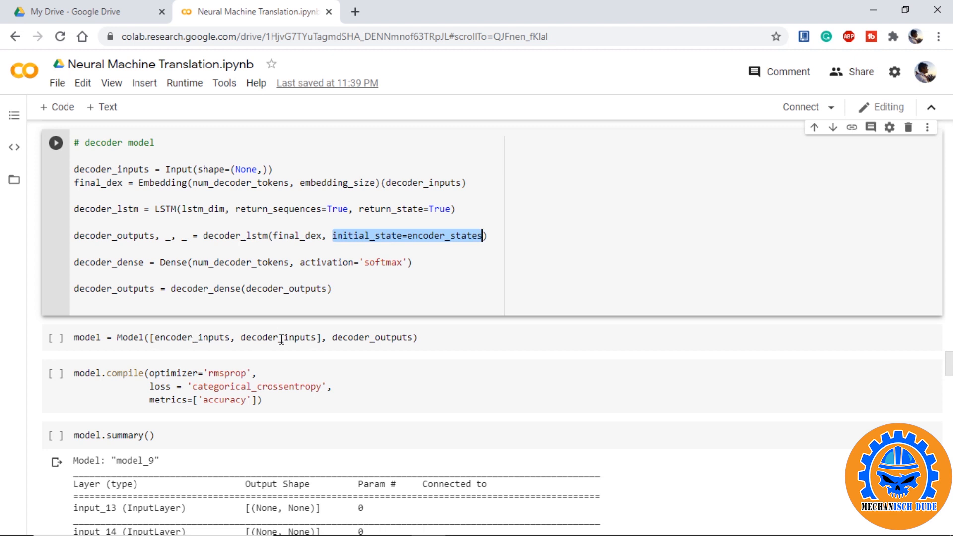
click(368, 337)
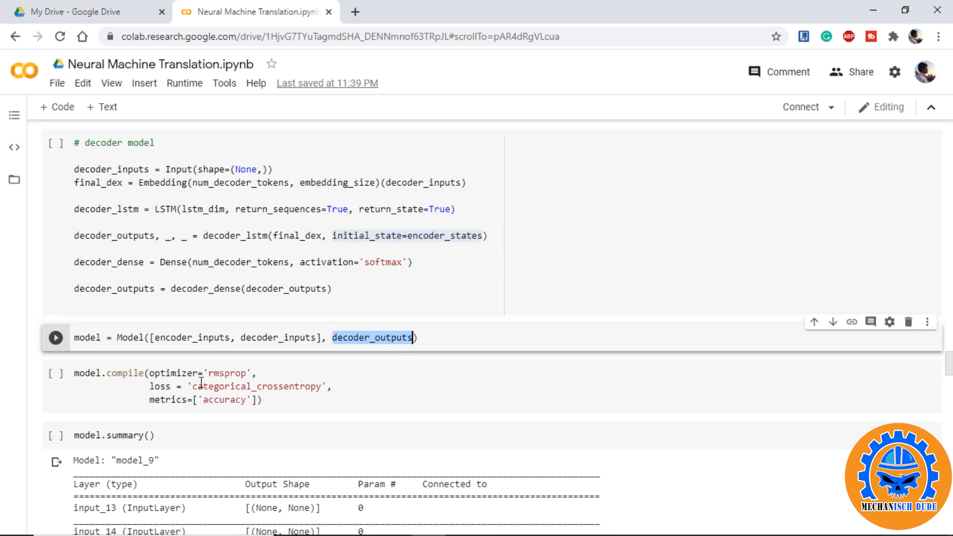
mouse_move(125, 391)
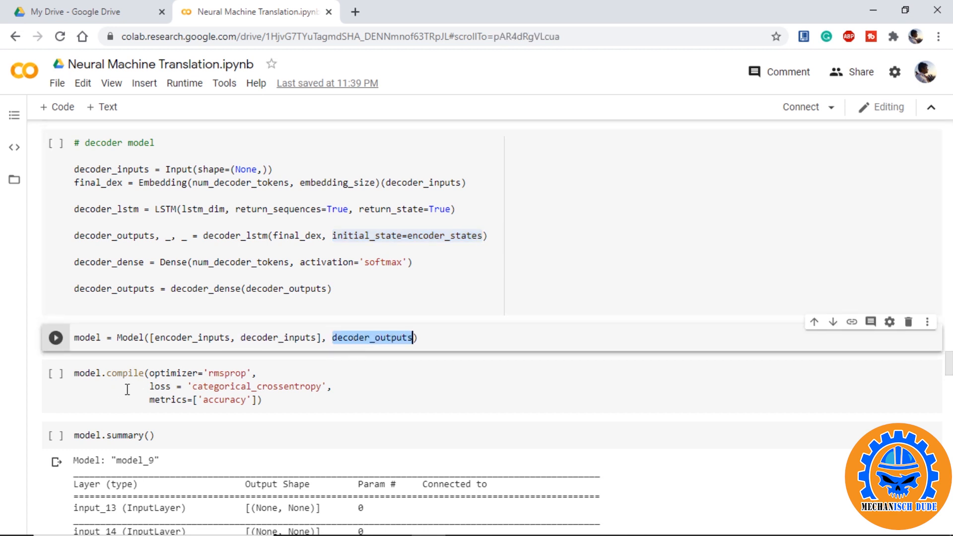
mouse_move(285, 408)
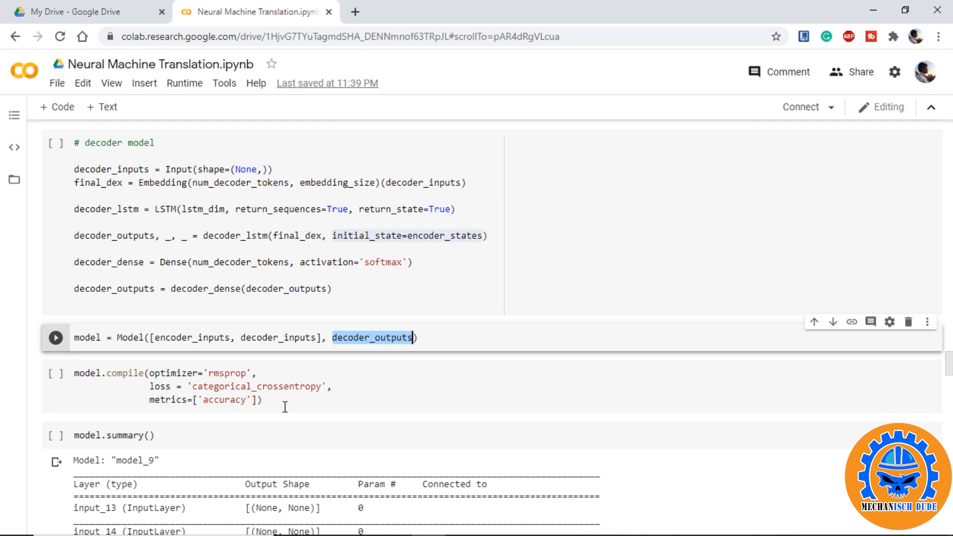
mouse_move(280, 409)
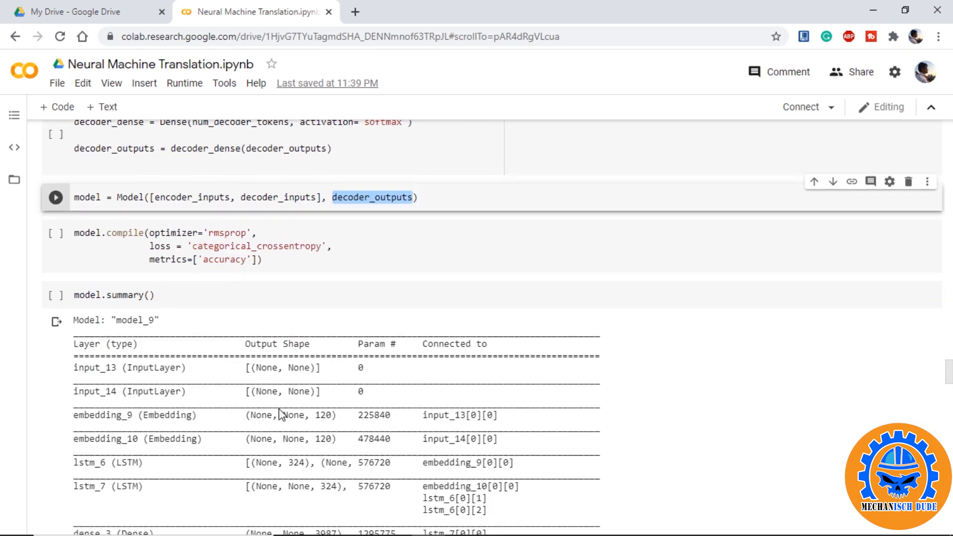
scroll(down, 3)
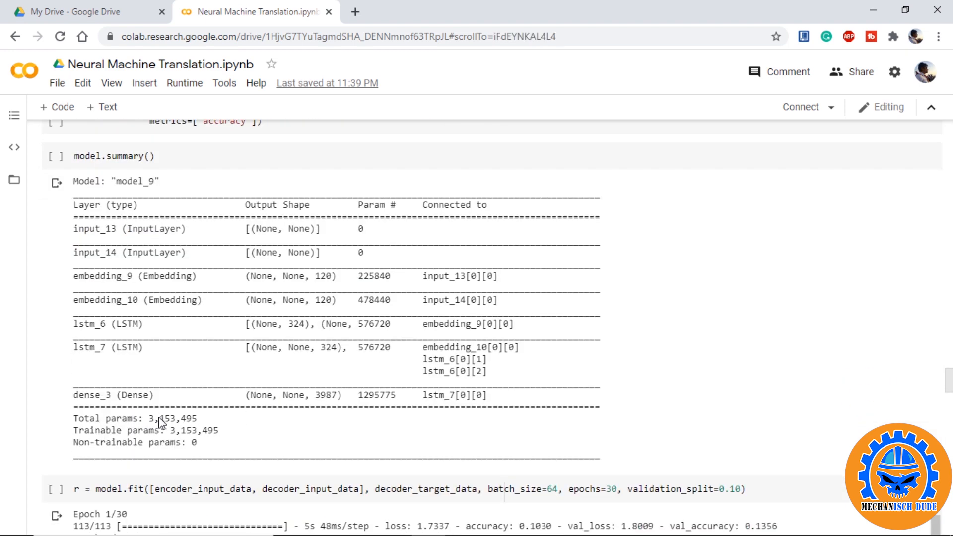
double_click(171, 418)
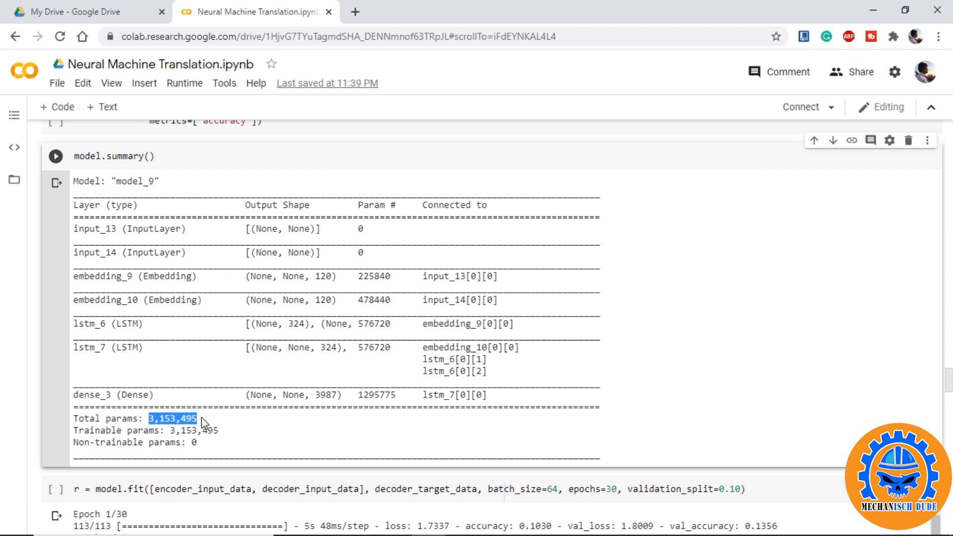
scroll(down, 3)
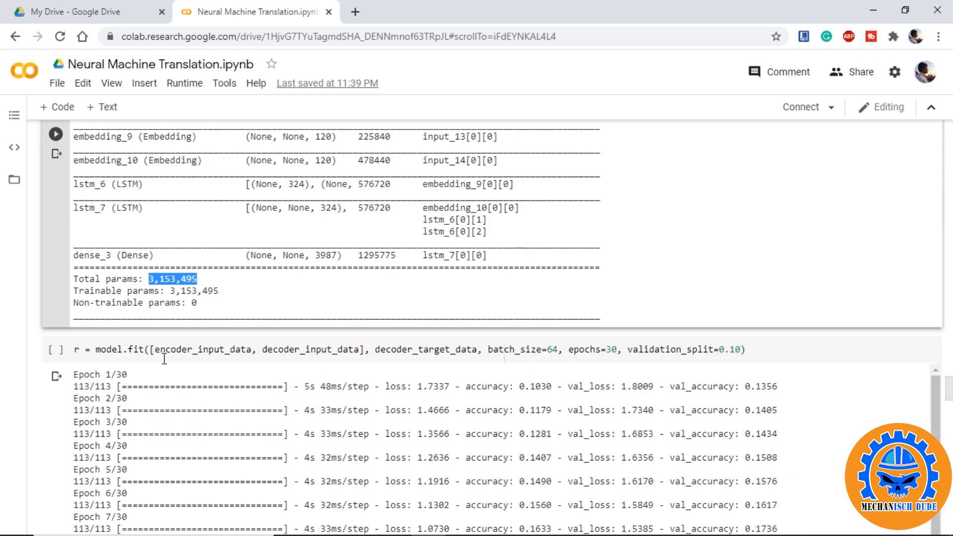
mouse_move(339, 355)
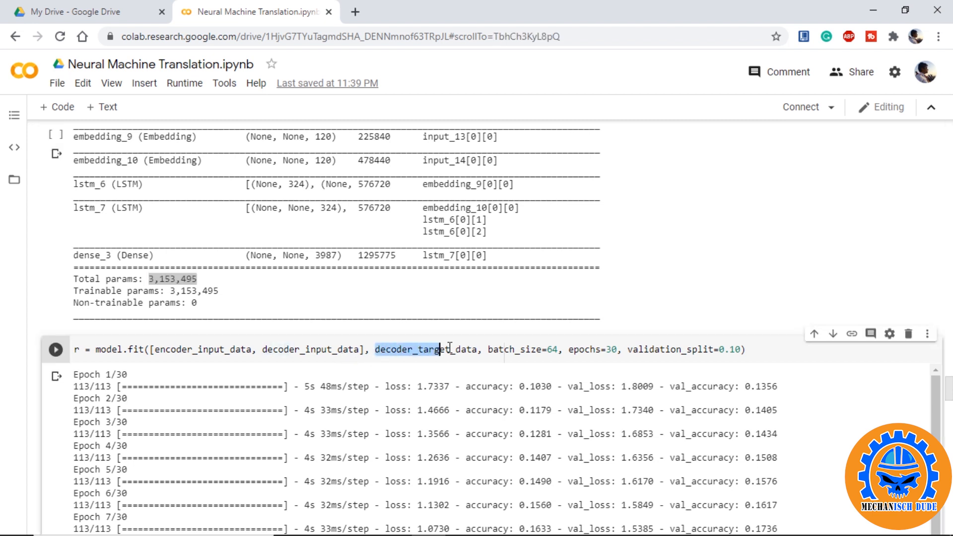
double_click(426, 350)
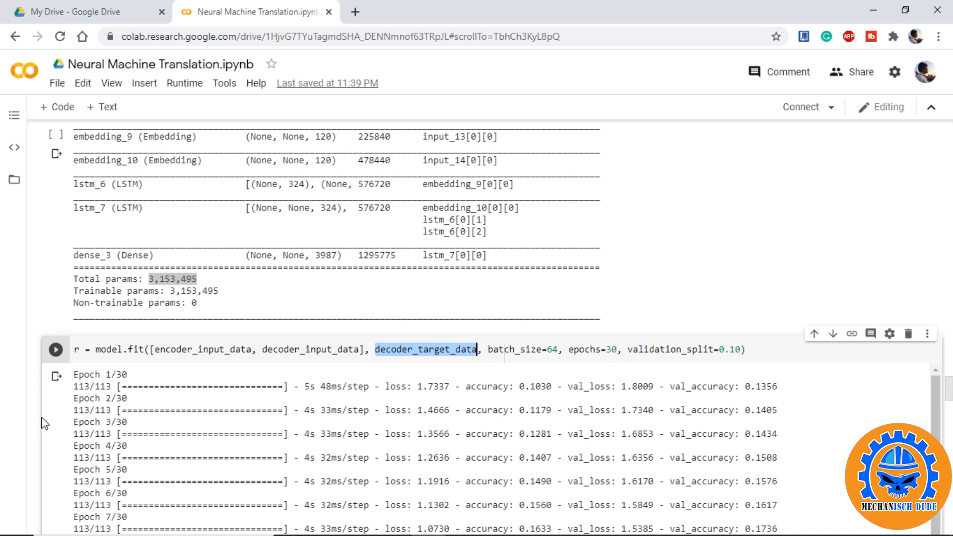
scroll(down, 3)
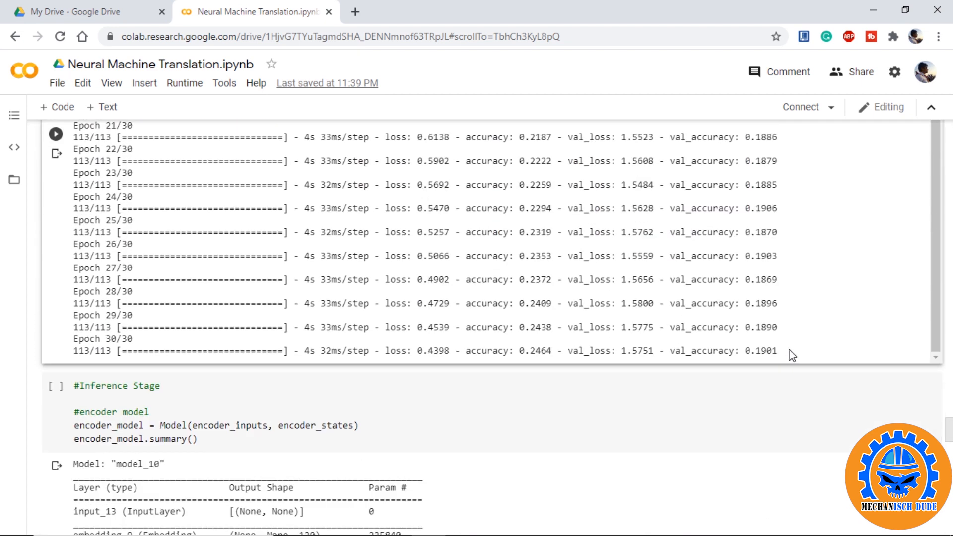
mouse_move(780, 356)
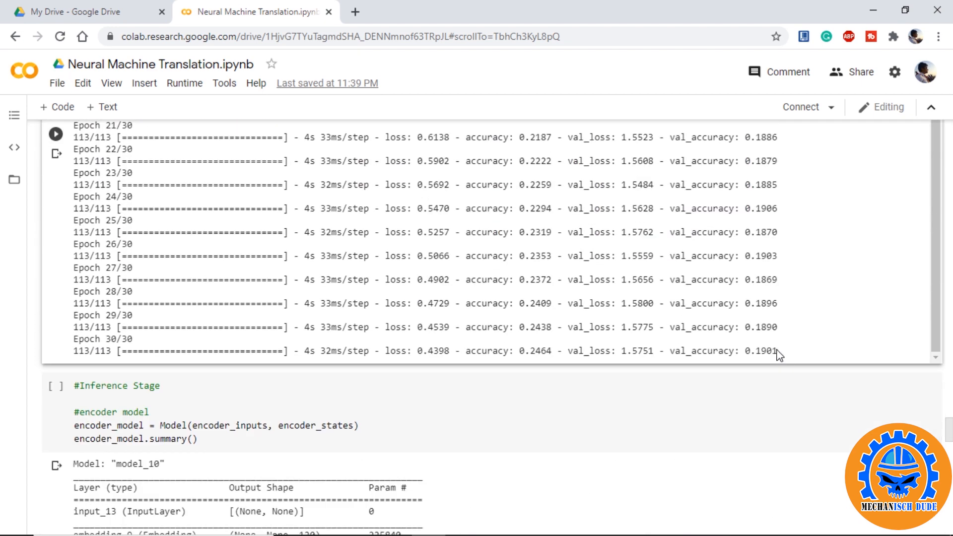
double_click(761, 351)
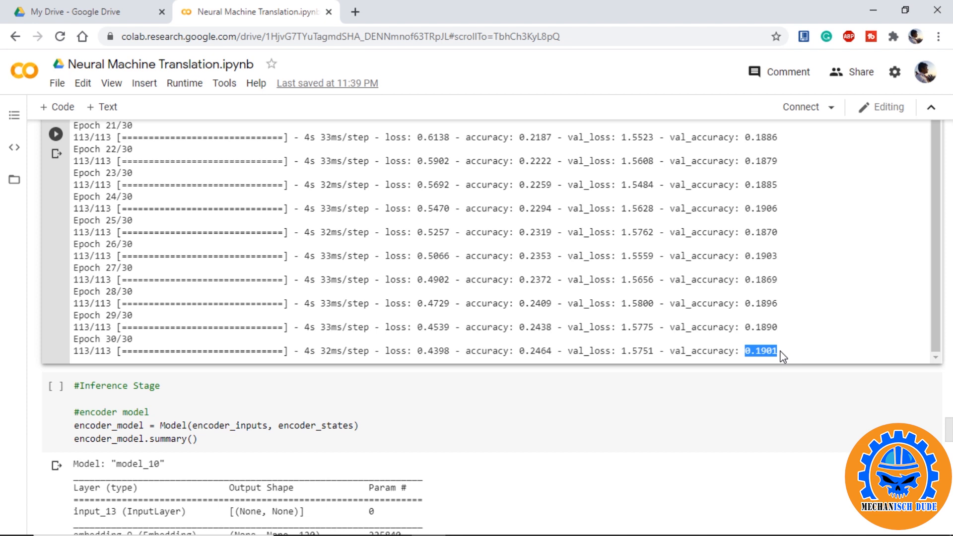
mouse_move(447, 398)
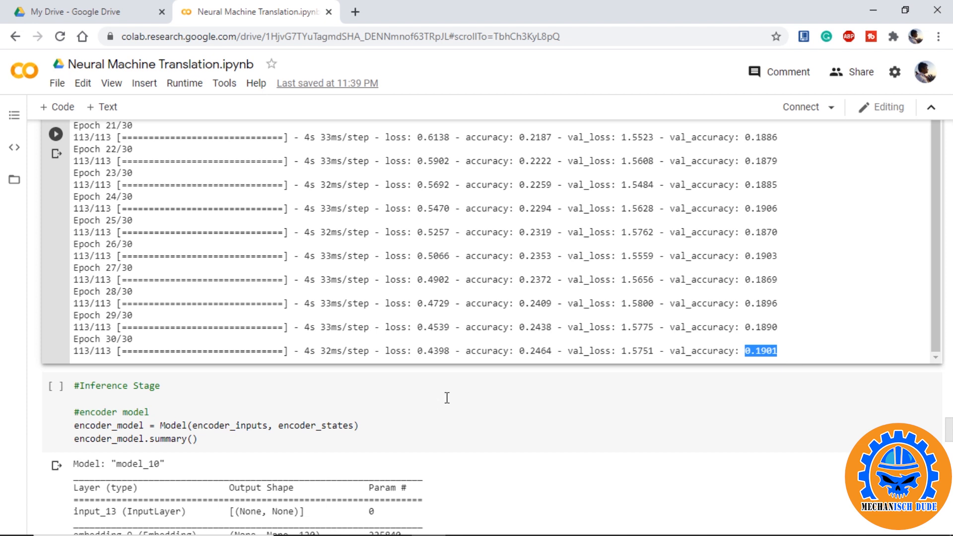
scroll(down, 3)
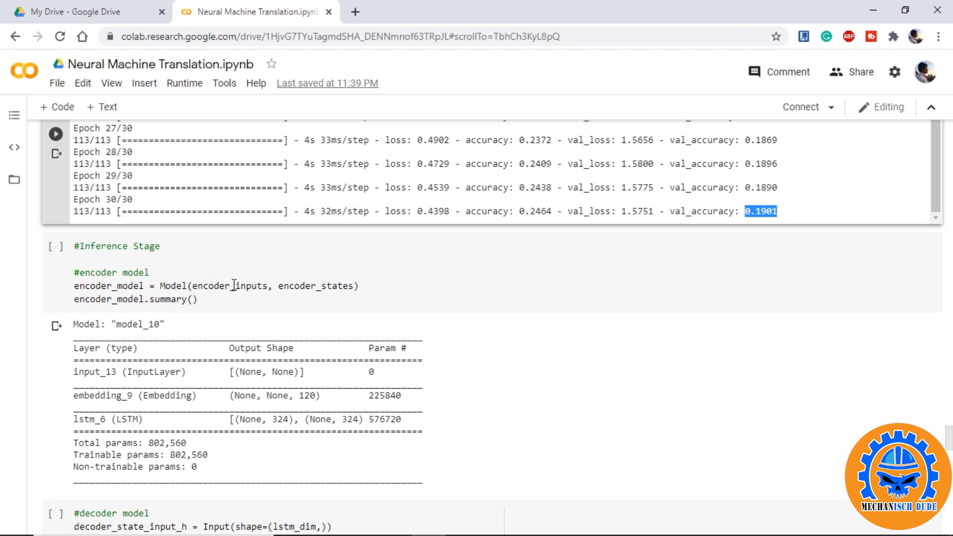
scroll(down, 3)
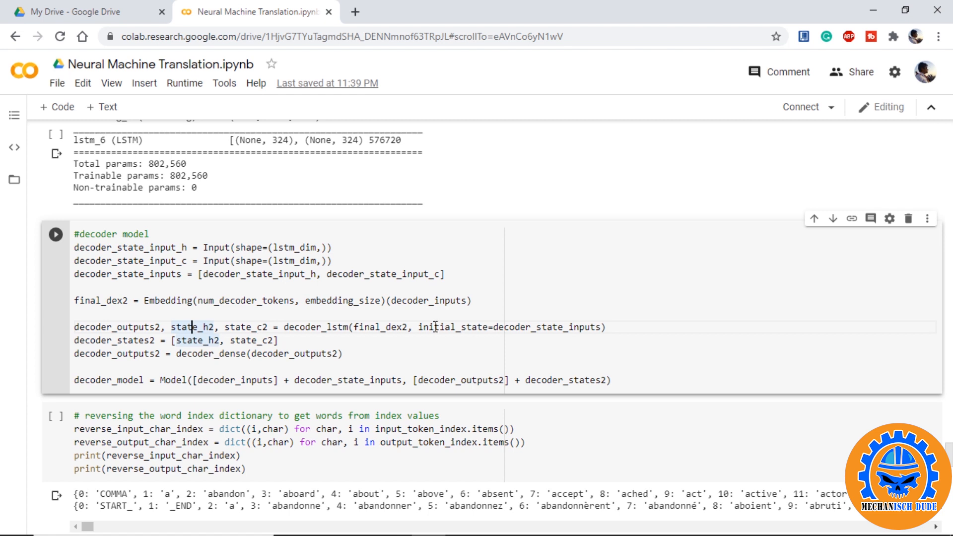
double_click(449, 327)
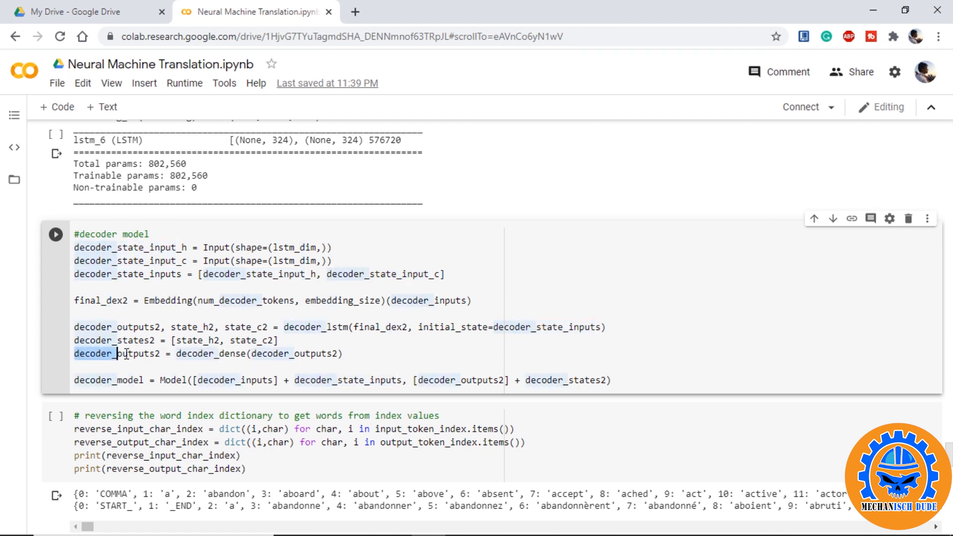
click(119, 354)
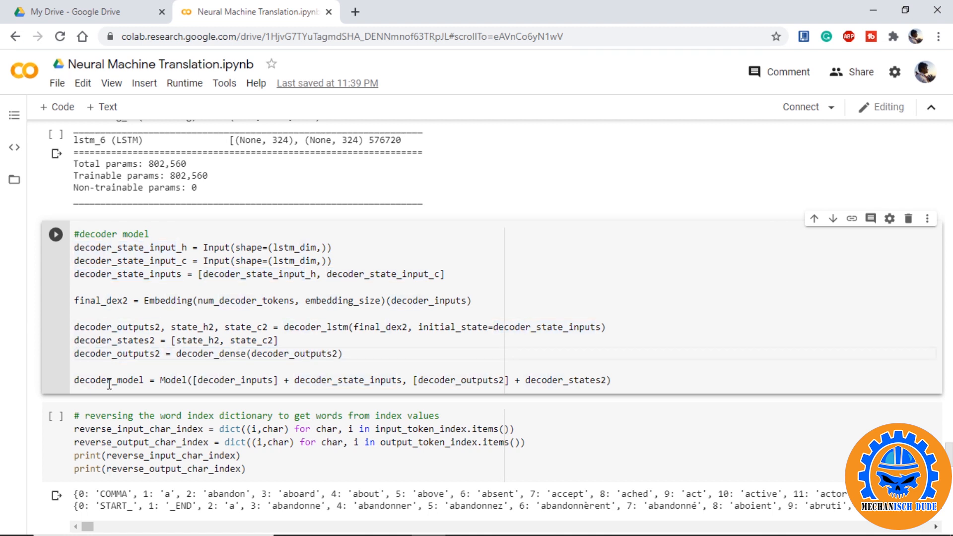
mouse_move(209, 399)
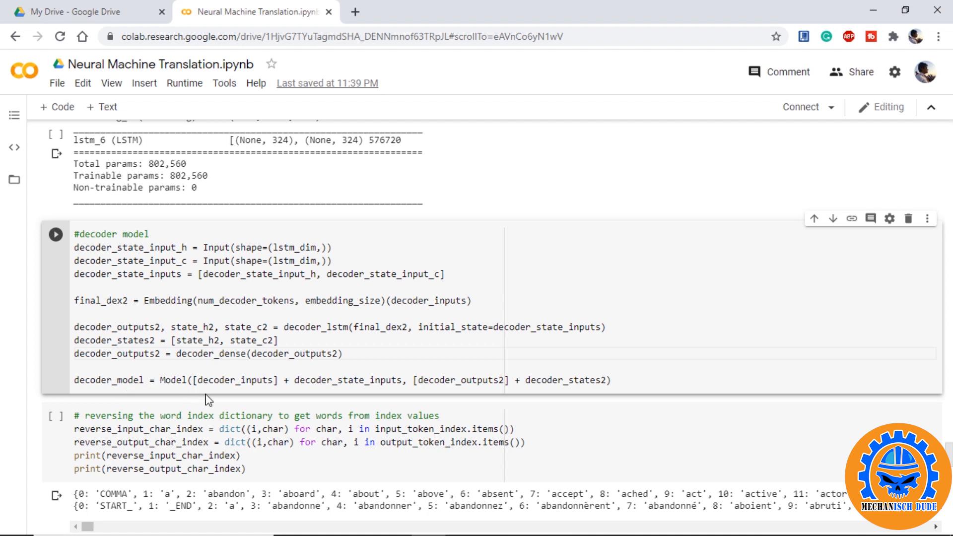
double_click(217, 379)
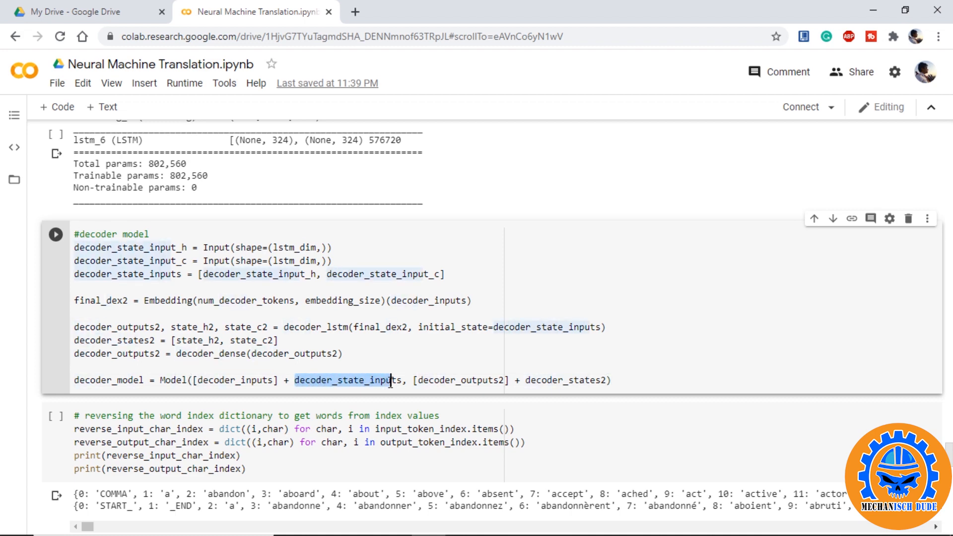
scroll(down, 3)
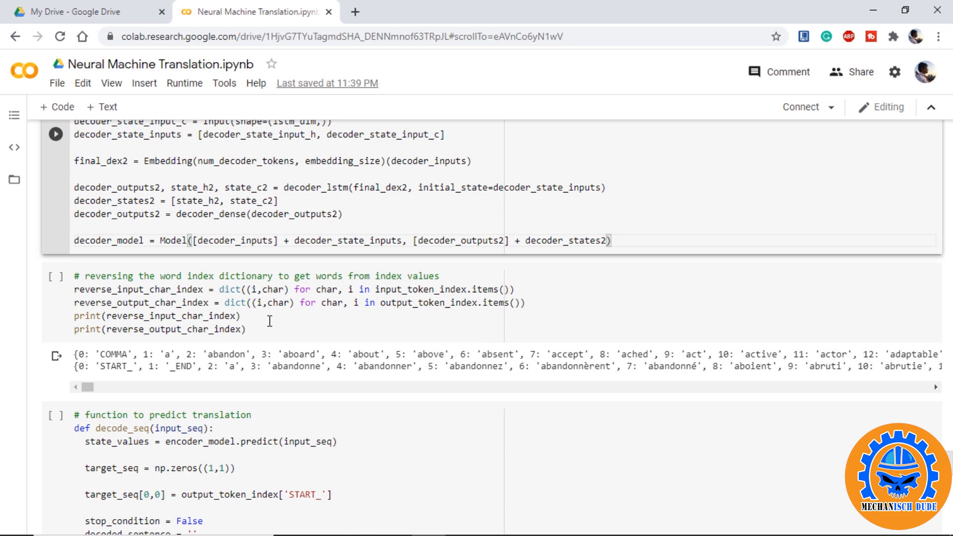
scroll(down, 3)
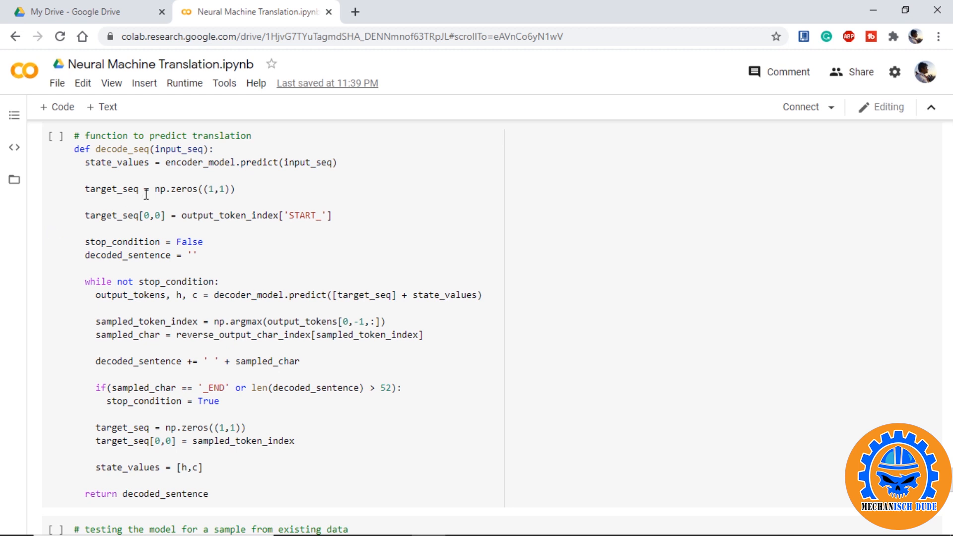
mouse_move(307, 164)
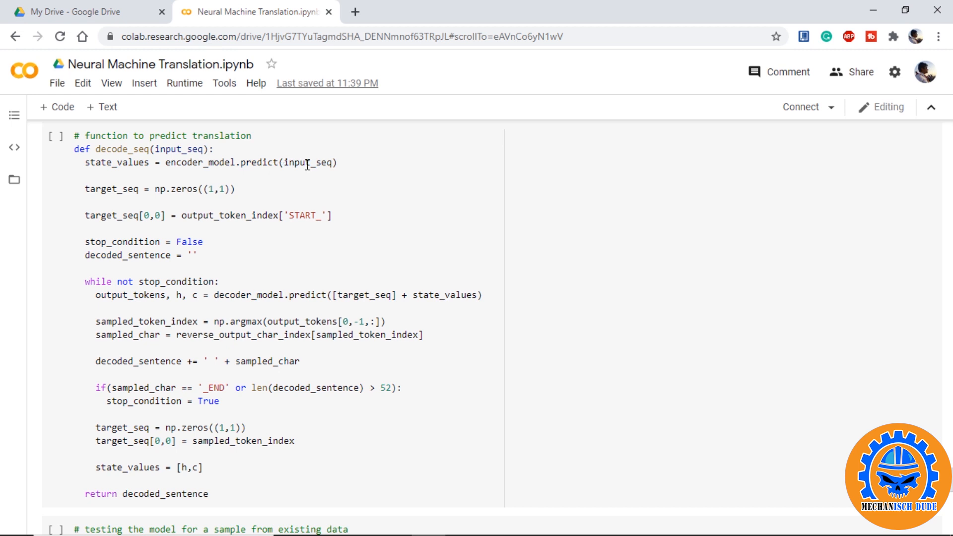
mouse_move(85, 189)
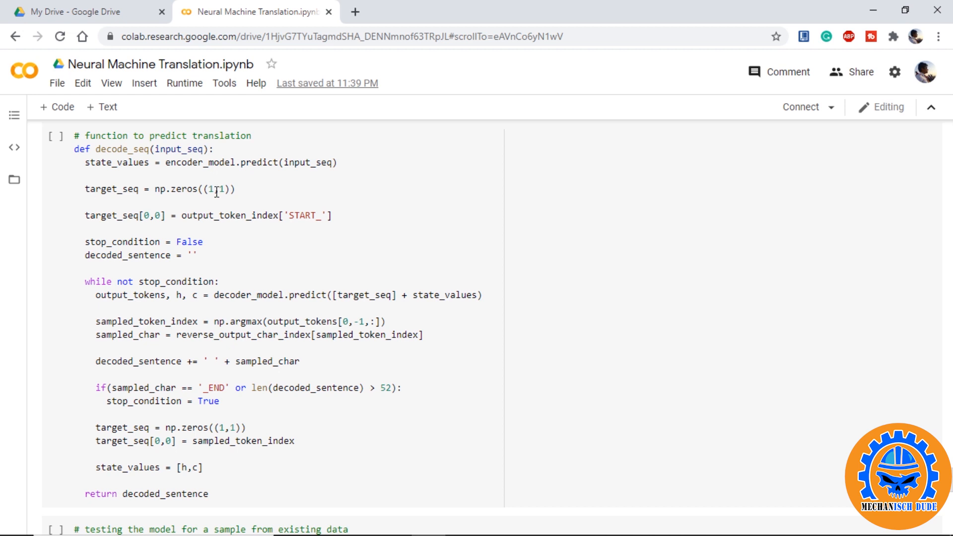
mouse_move(266, 226)
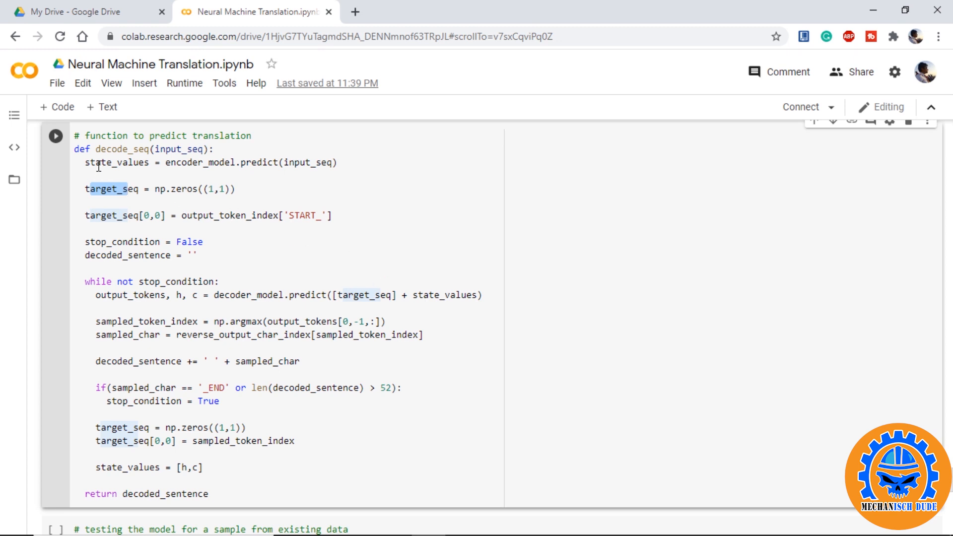
double_click(116, 163)
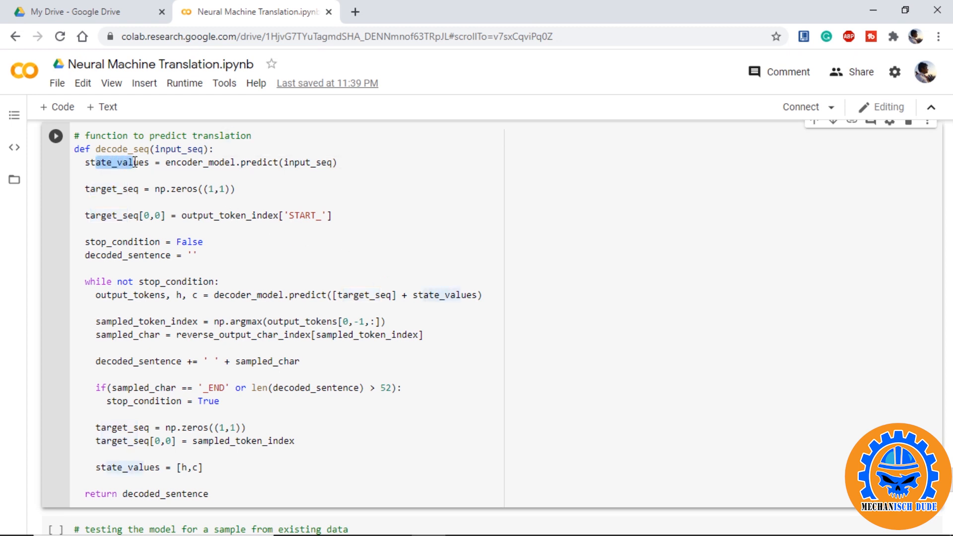
double_click(129, 295)
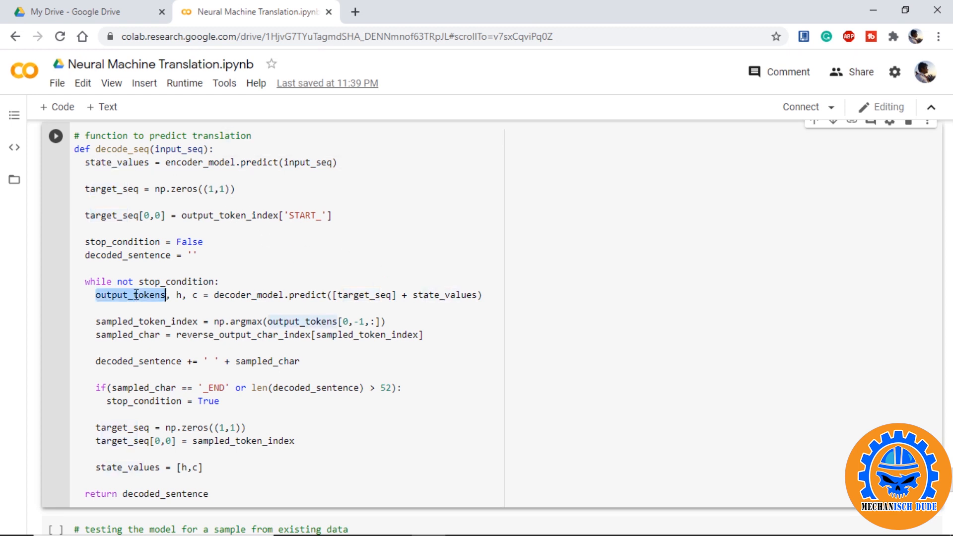
double_click(247, 322)
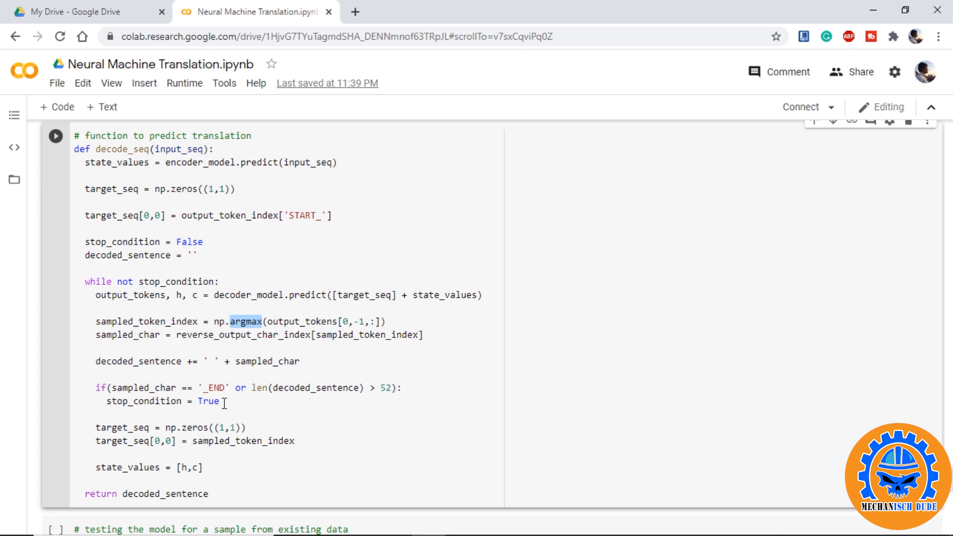
scroll(down, 3)
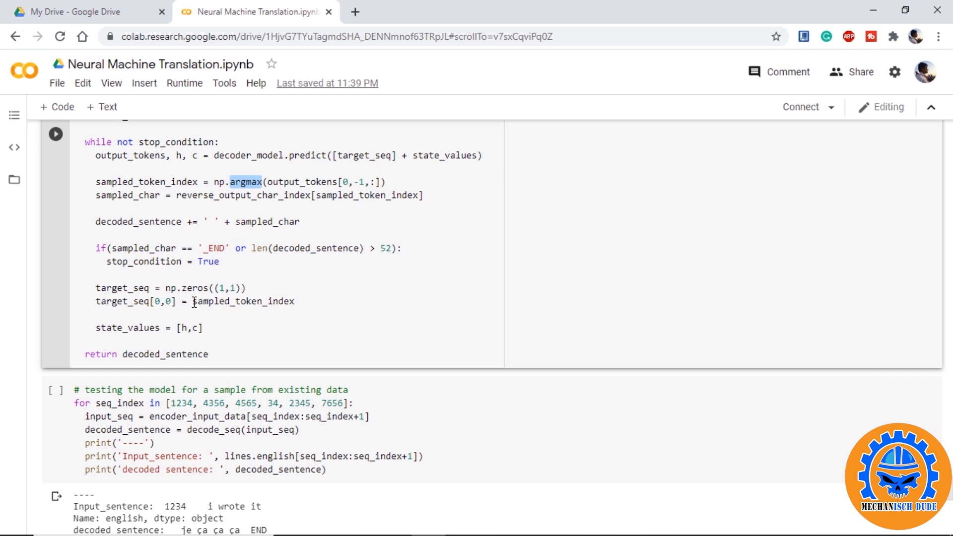
double_click(243, 301)
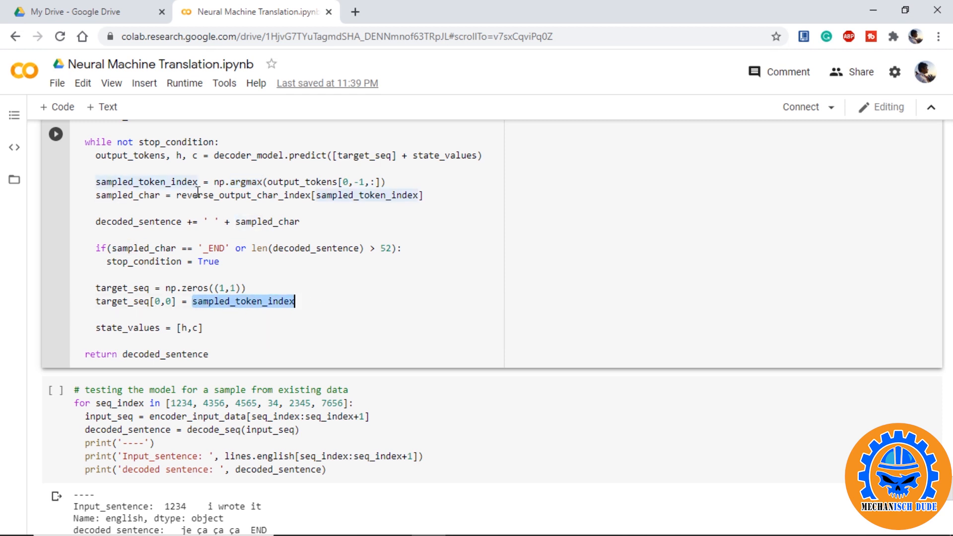
click(178, 155)
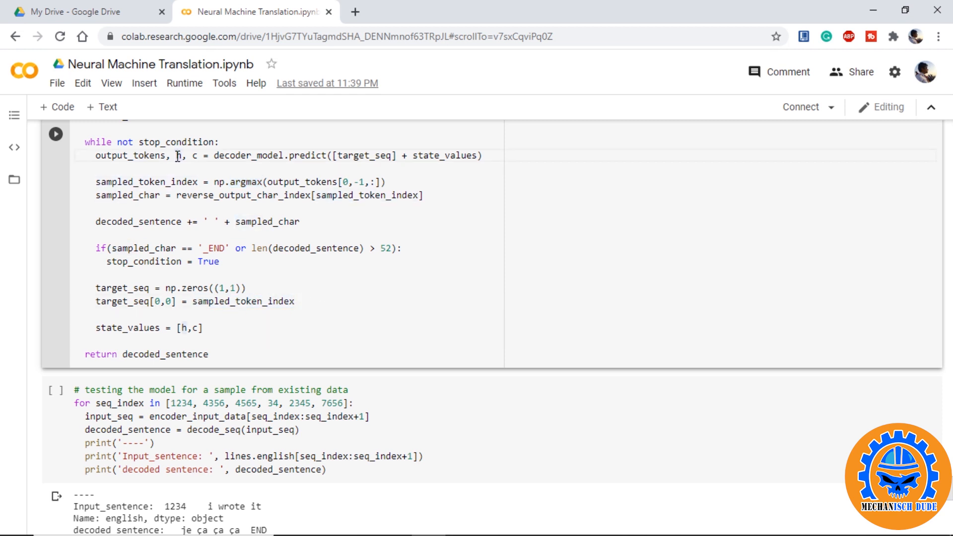
click(176, 155)
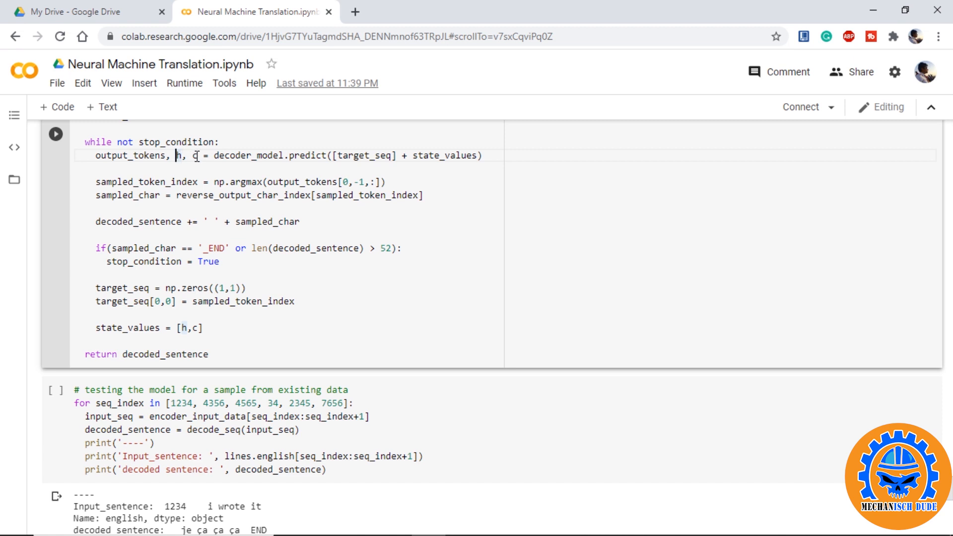
mouse_move(241, 354)
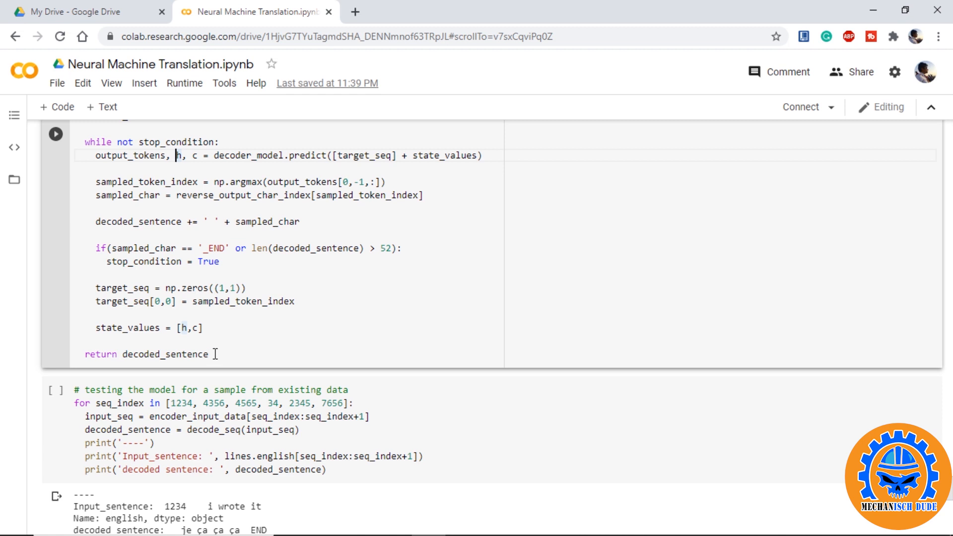
scroll(down, 3)
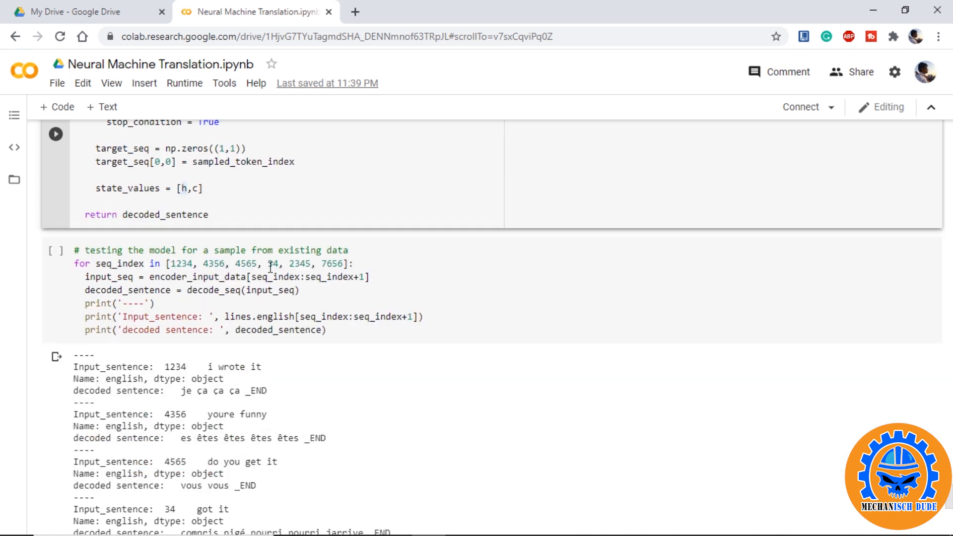
scroll(down, 3)
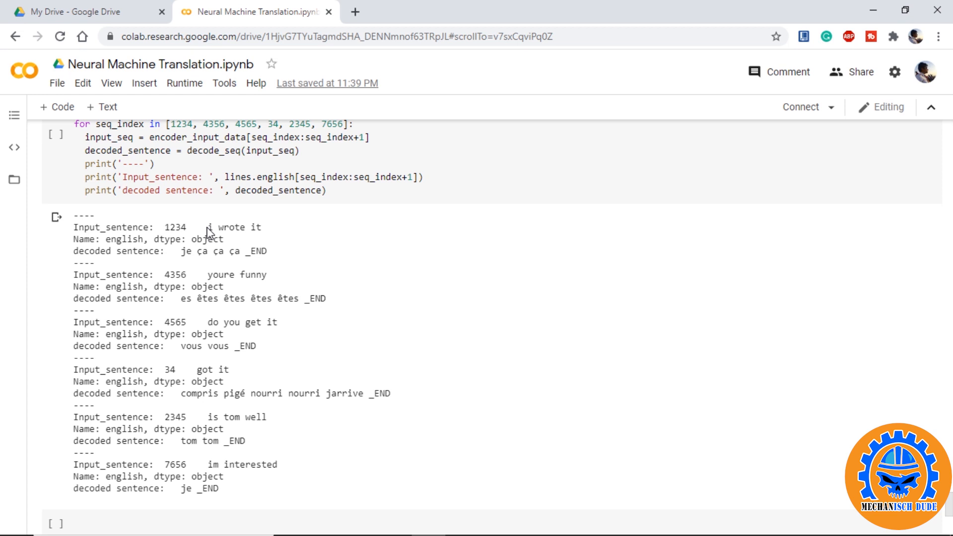
double_click(236, 417)
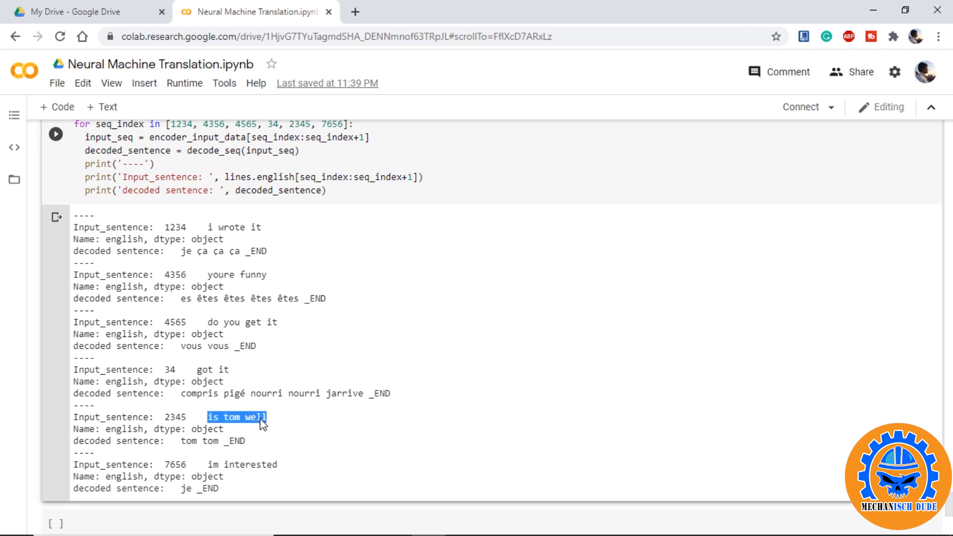
double_click(190, 441)
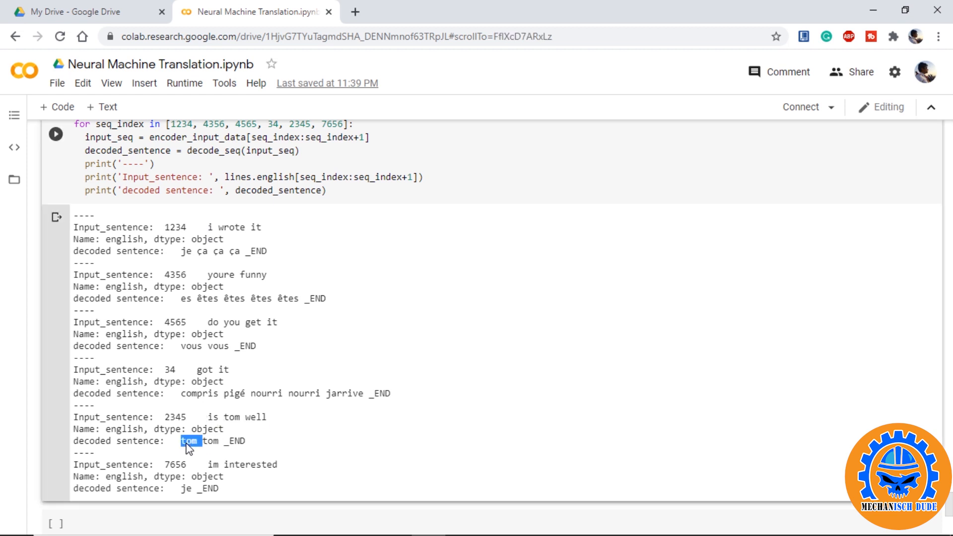